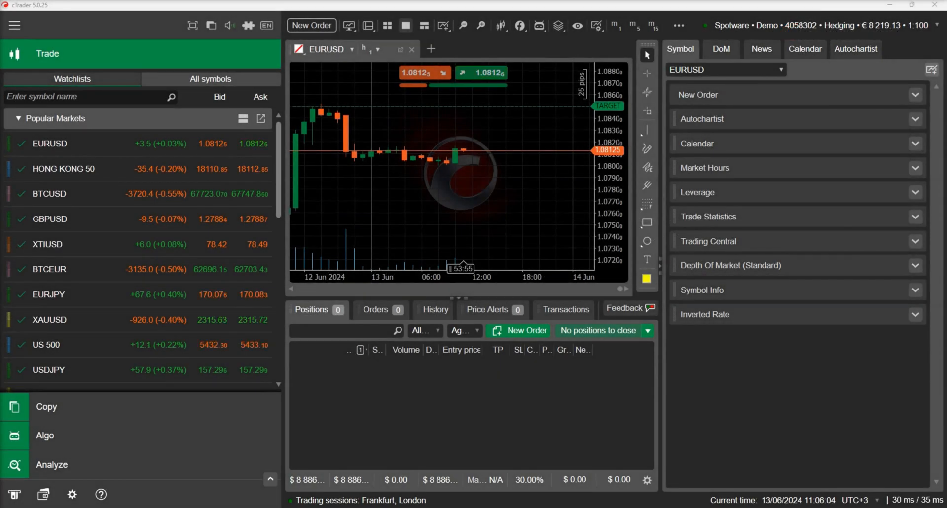
Open the Algo workspace and filter the cBot list to 'sample trend'
{"action": "left_click", "coordinate": [44, 435]}
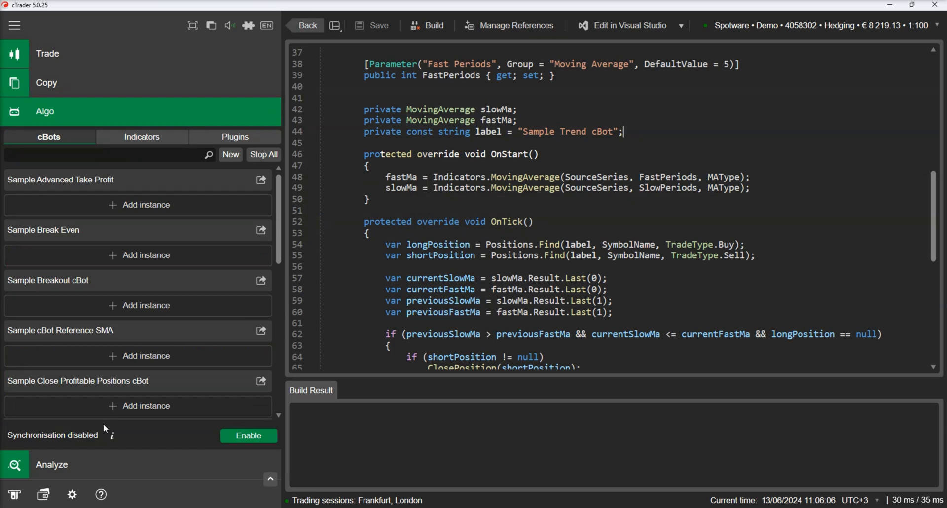
{"action": "type", "text": "s"}
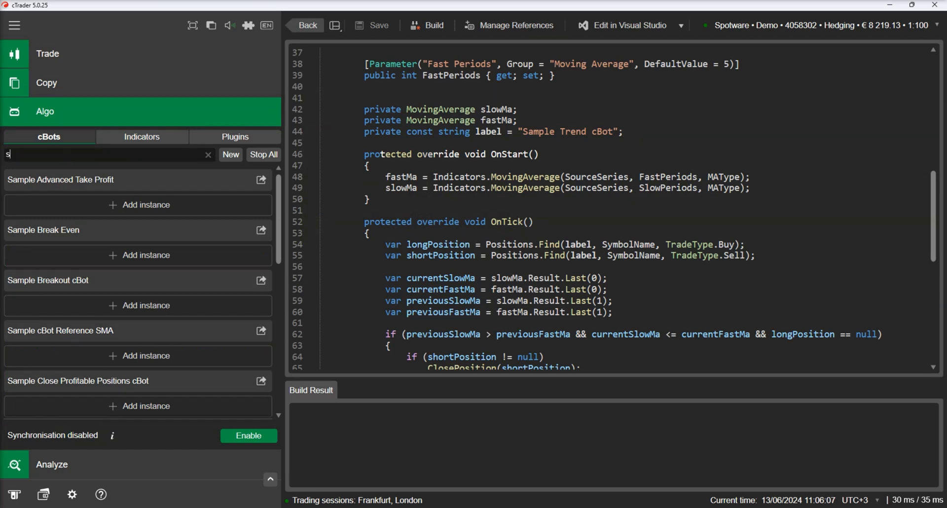
{"action": "type", "text": "ample trend"}
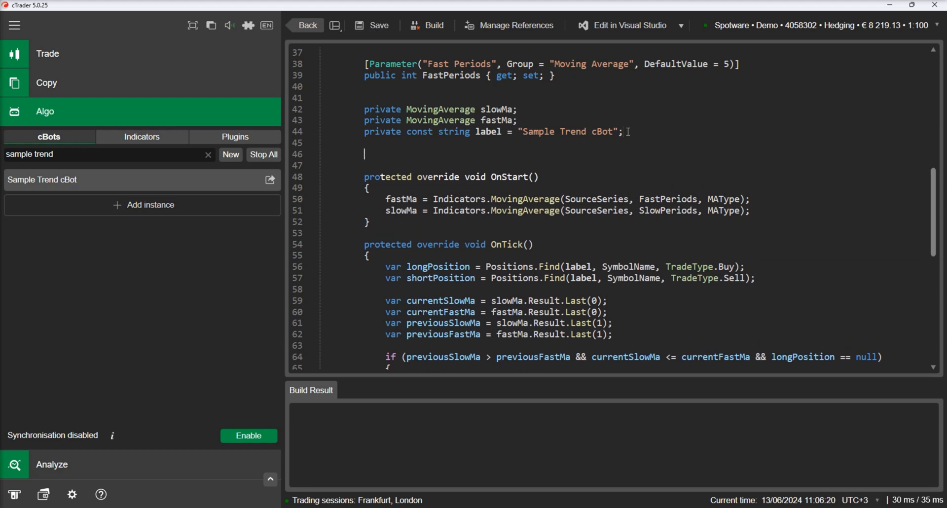
Declare the ChartIndicator fields _indicator1 and _indicator2
{"action": "type", "text": "Chart"}
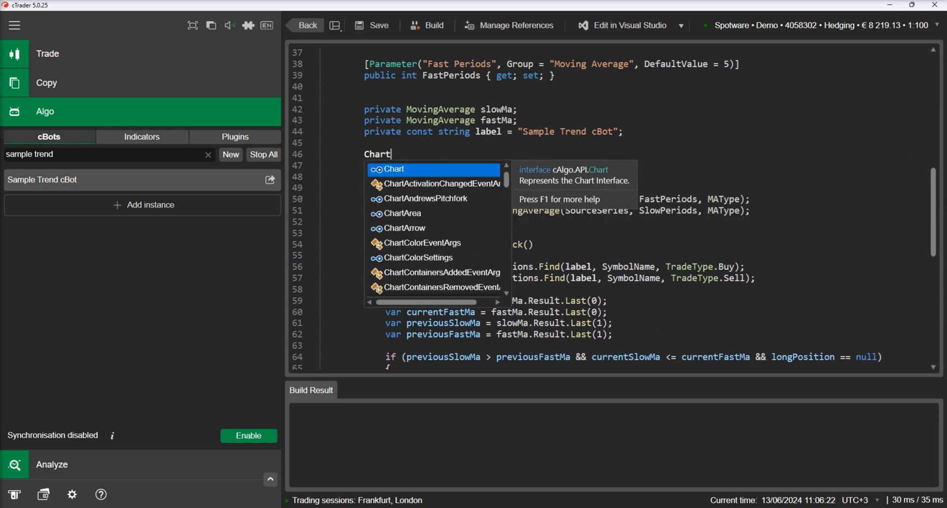
{"action": "type", "text": "Indicator"}
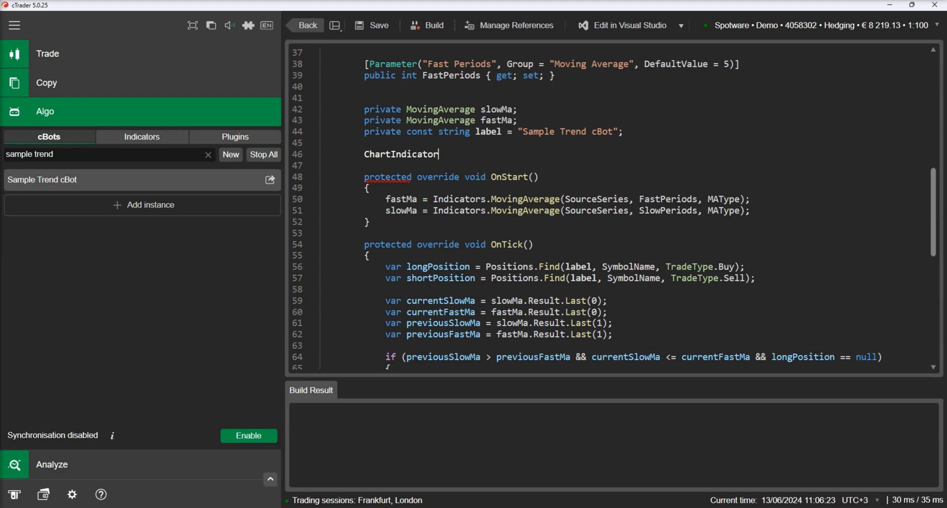
{"action": "type", "text": "_ind"}
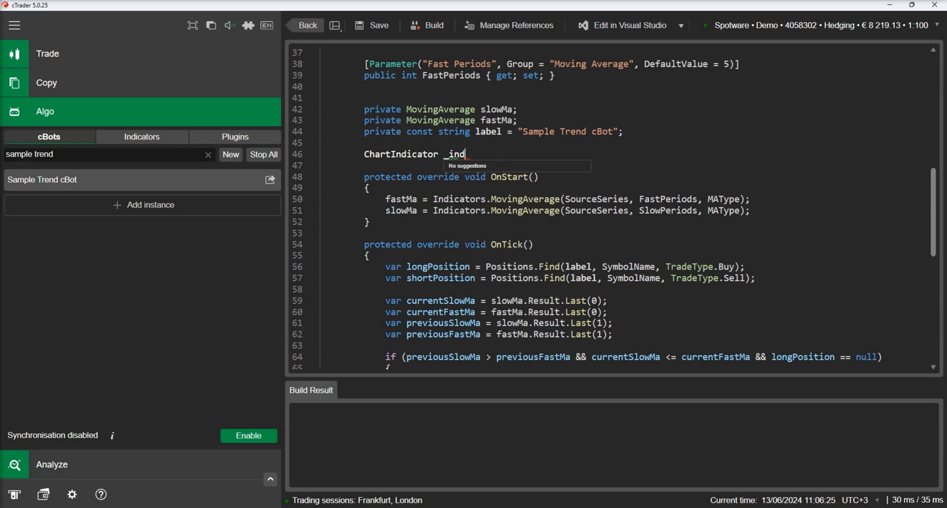
{"action": "type", "text": "icator1;"}
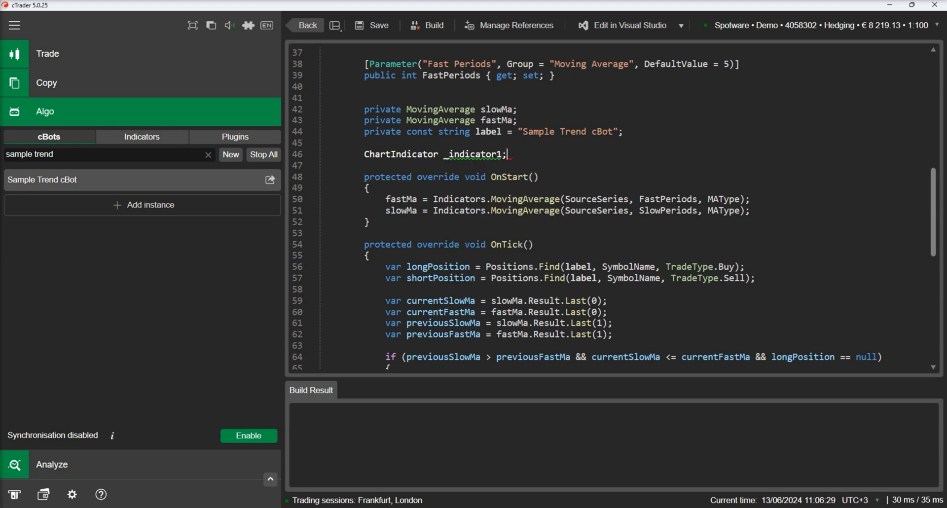
{"action": "triple_click", "coordinate": [433, 154]}
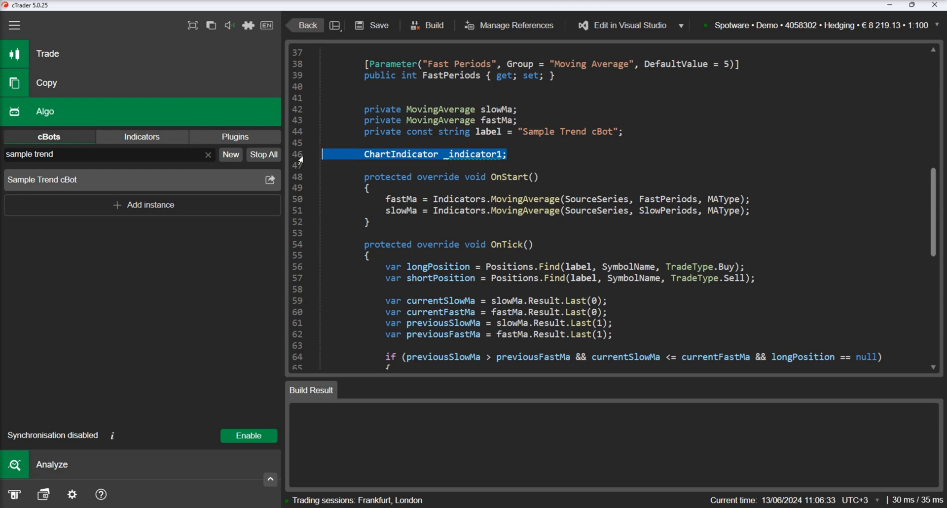
{"action": "type", "text": "ChartIndicator _indicator1;"}
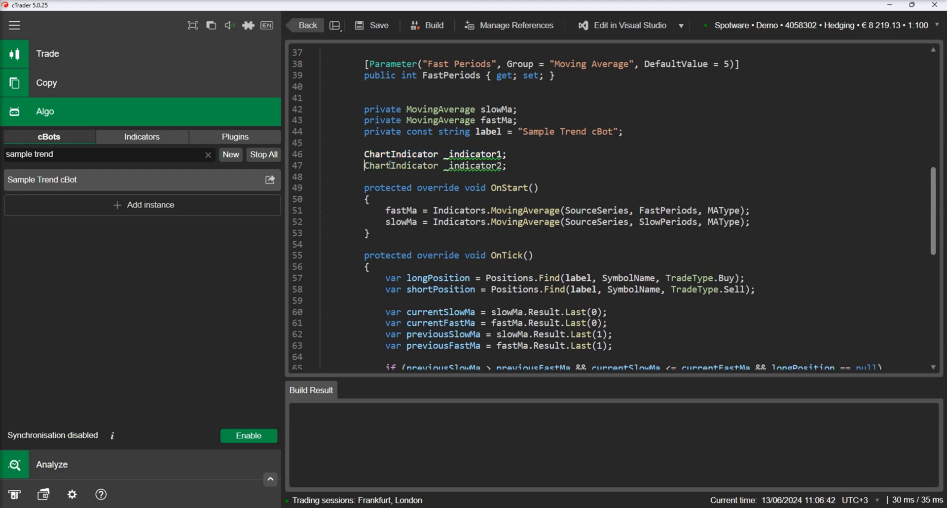
In OnStart, assign the indicators with Chart.Indicators.Add("Simple Moving Average") using FastPeriods and slow periods
{"action": "type", "text": "_indicator1 = C"}
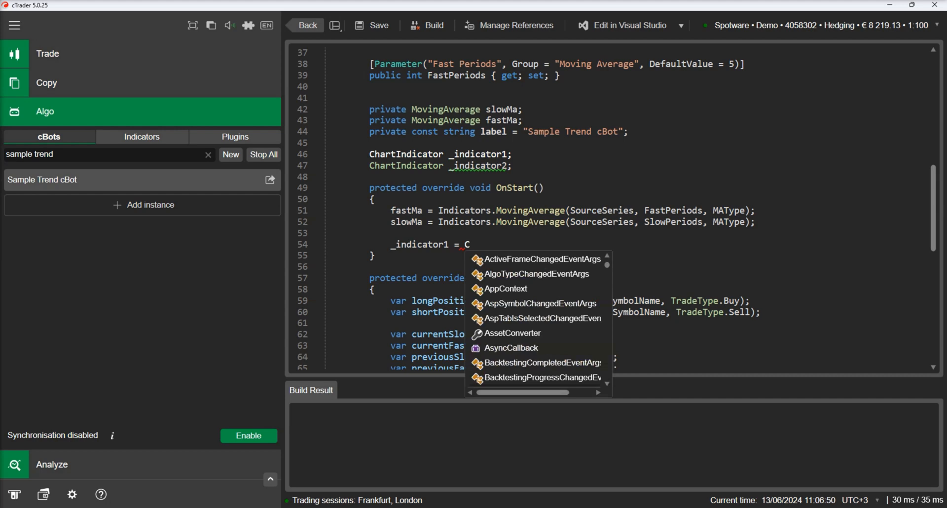
{"action": "type", "text": "hart.Indicators.Add(\"Simple Moving Average\", SourceSeries,"}
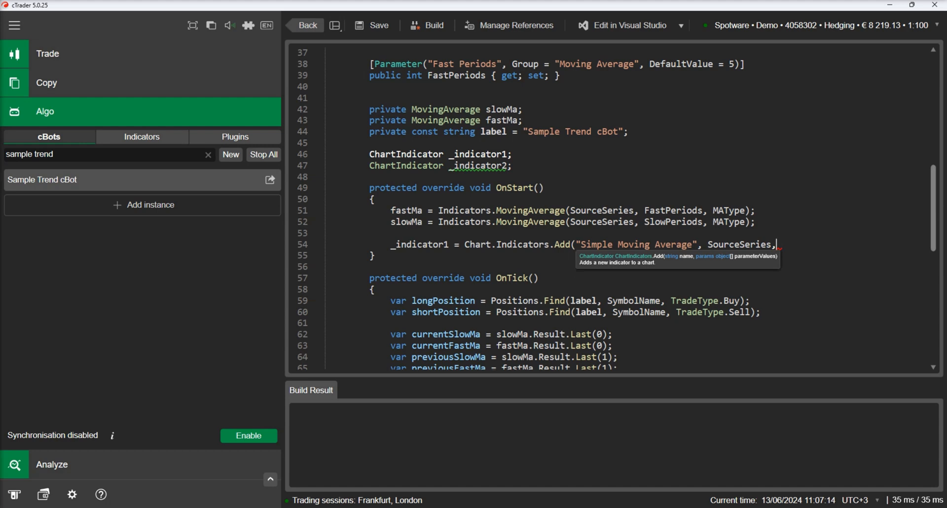
{"action": "type", "text": "FastPeriods, MAType);"}
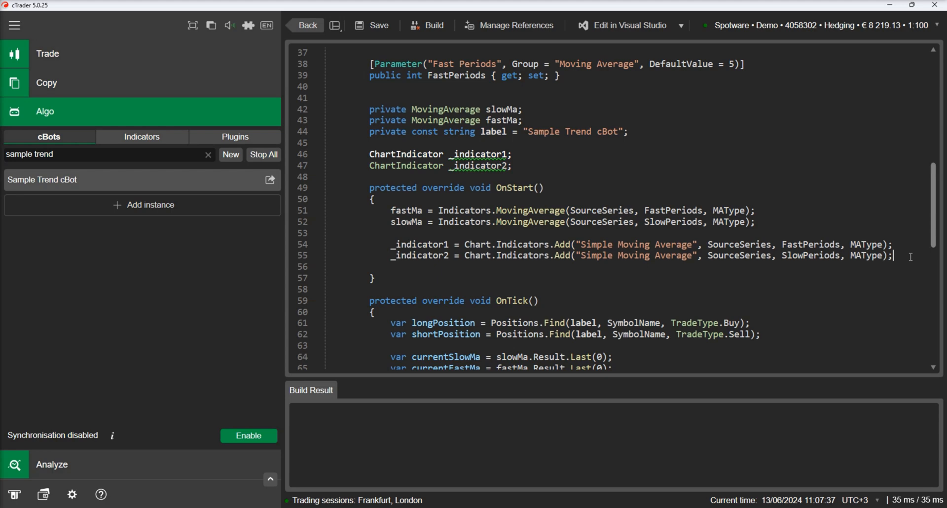
In OnStart, set _indicator1.Lines[0] color to Color.Red and thickness to 3
{"action": "type", "text": "_indicator1"}
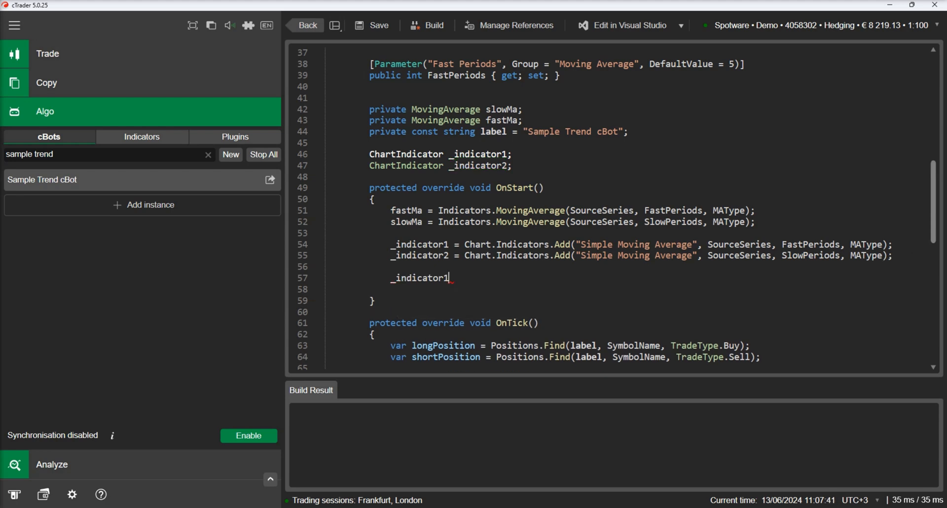
{"action": "type", "text": ".Lines"}
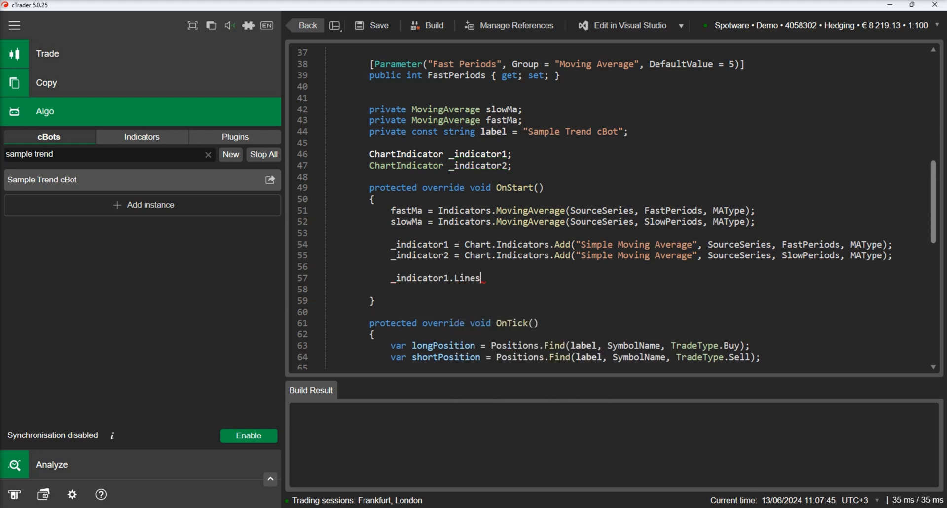
{"action": "type", "text": "[0].co"}
{"action": "type", "text": "_indicator1"}
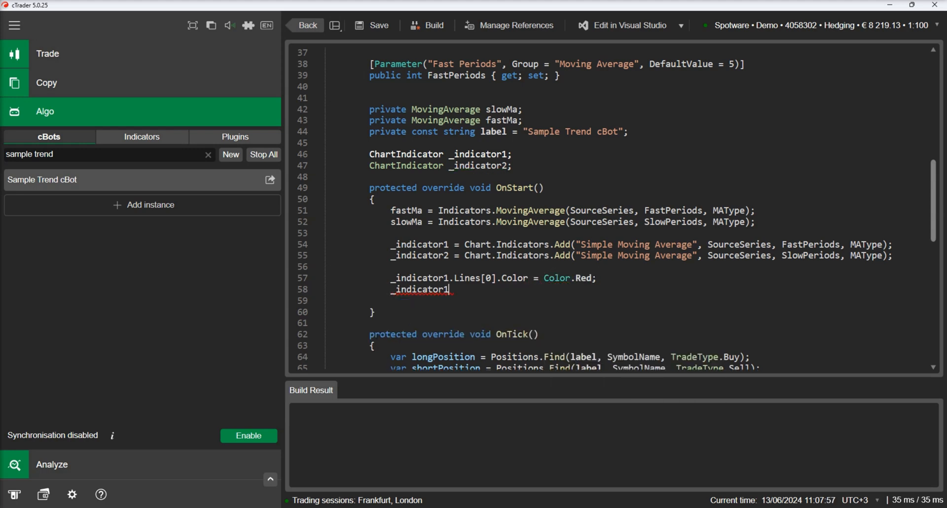
{"action": "type", "text": ".Lines[0]"}
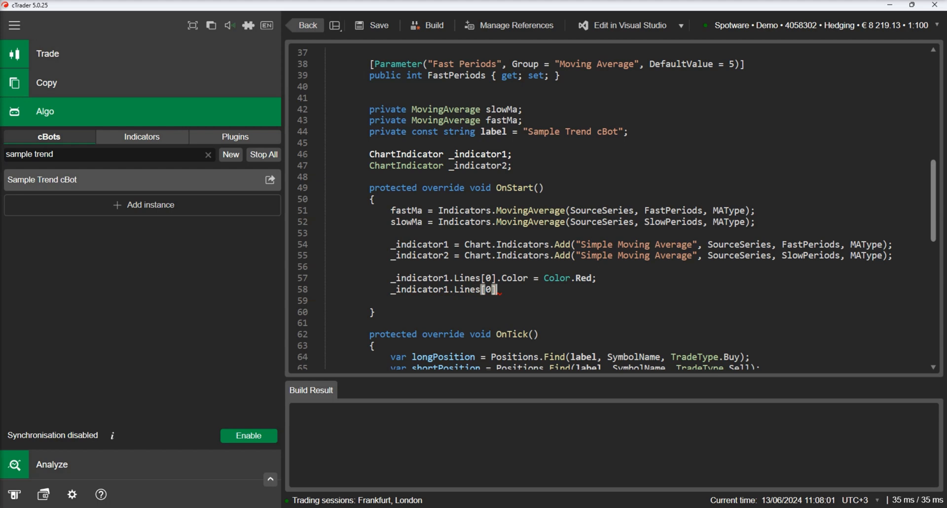
{"action": "type", "text": ".Thickness ="}
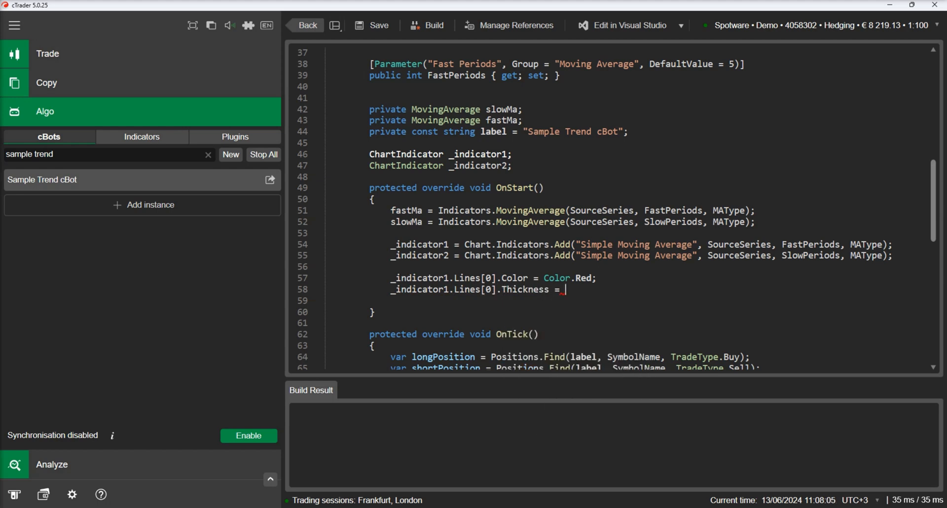
{"action": "type", "text": "3;"}
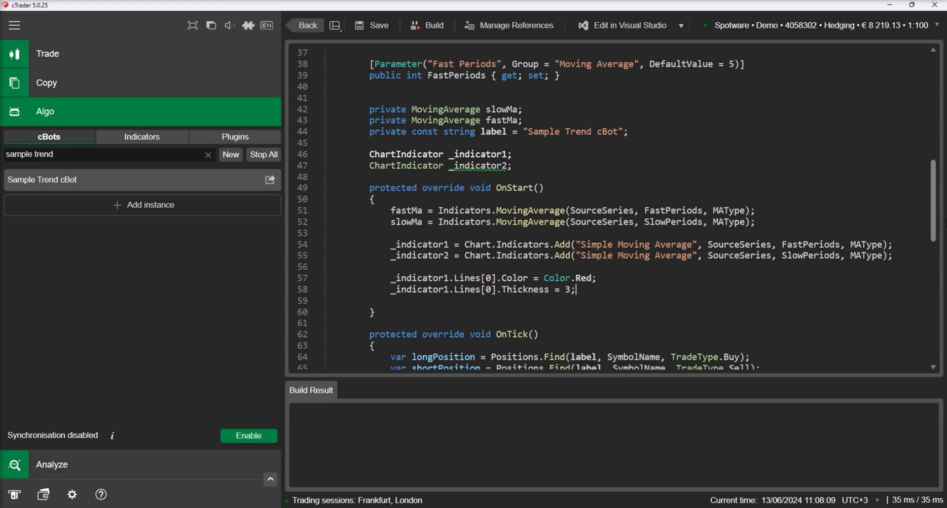
{"action": "scroll", "scroll_direction": "down", "scroll_amount": 3}
{"action": "type", "text": "protected override void OnTick("}
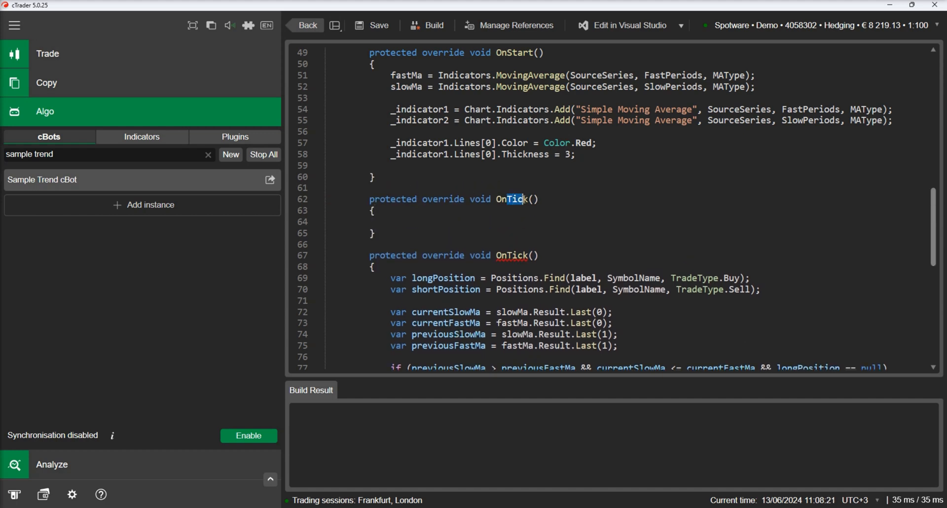
Rename the empty method to OnBarClosed and add two Chart.Indicators.Remove(_indicator1) calls
{"action": "type", "text": "OnBar.Clo"}
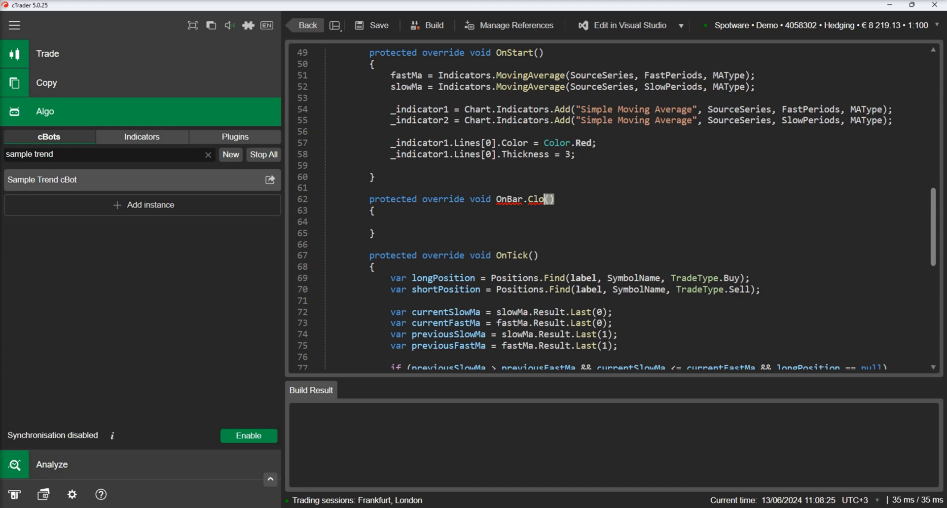
{"action": "type", "text": "sed"}
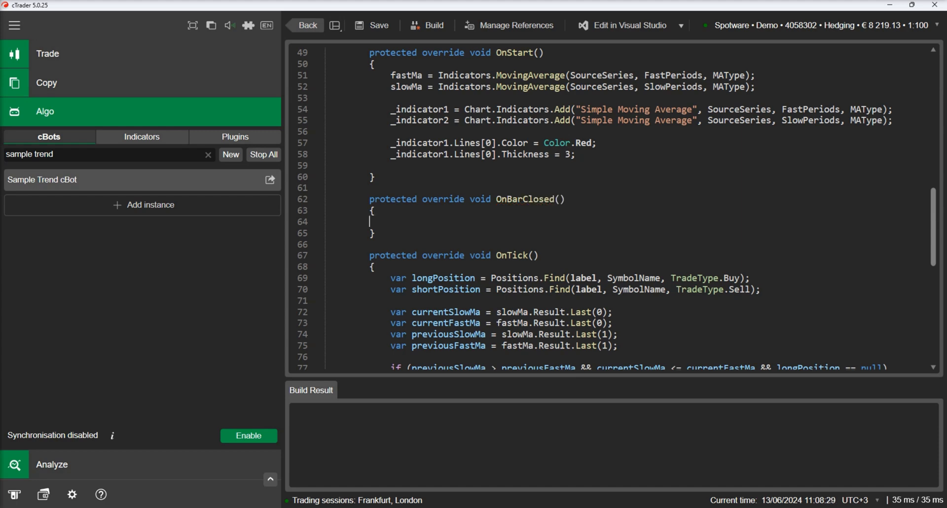
{"action": "type", "text": "Chart.Indicators."}
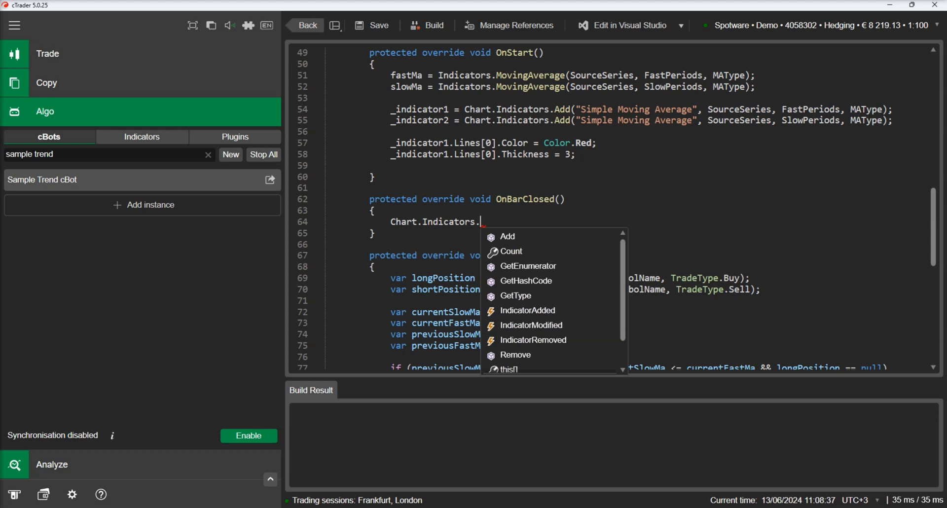
{"action": "type", "text": "Remove(_indicator1);"}
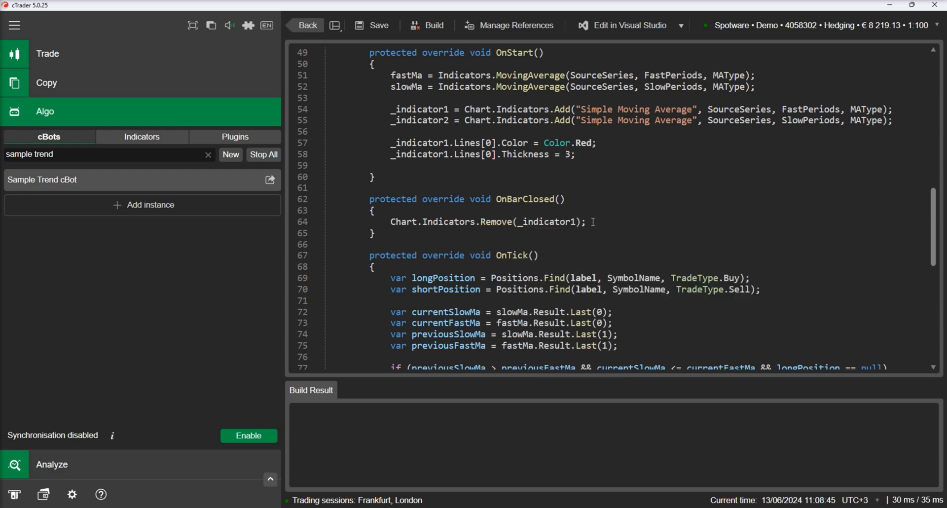
{"action": "type", "text": "Chart.Indicators.Remove(_indicator1);"}
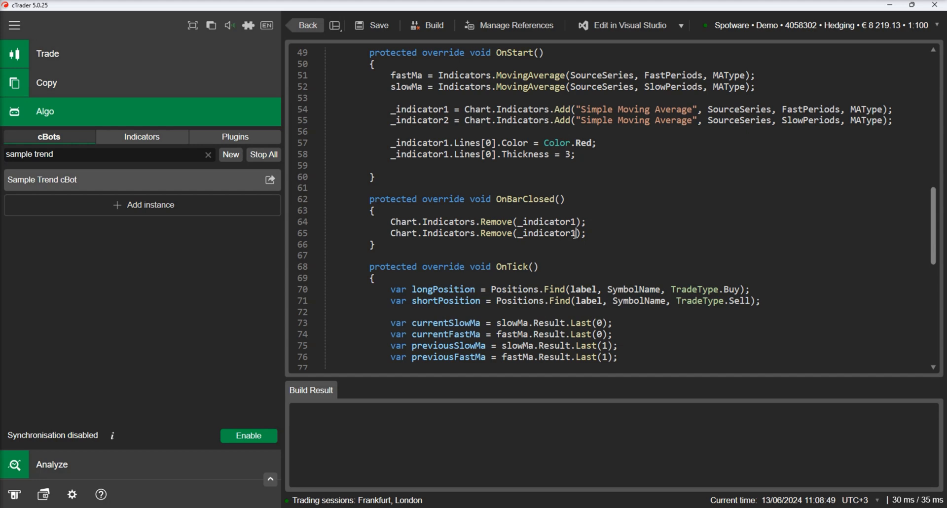
Save and build the cBot, then run Sample Trend cBot on EURUSD and stop it
{"action": "left_click", "coordinate": [433, 24]}
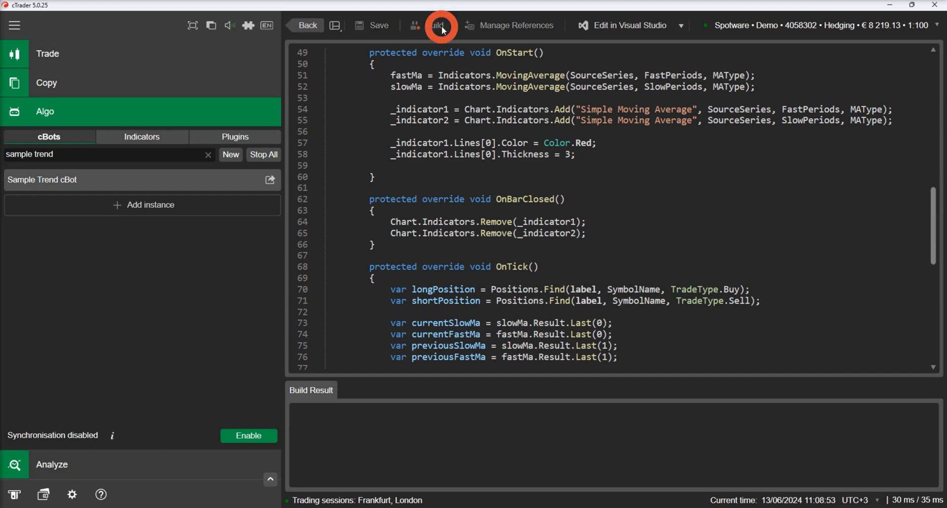
{"action": "left_click", "coordinate": [436, 24]}
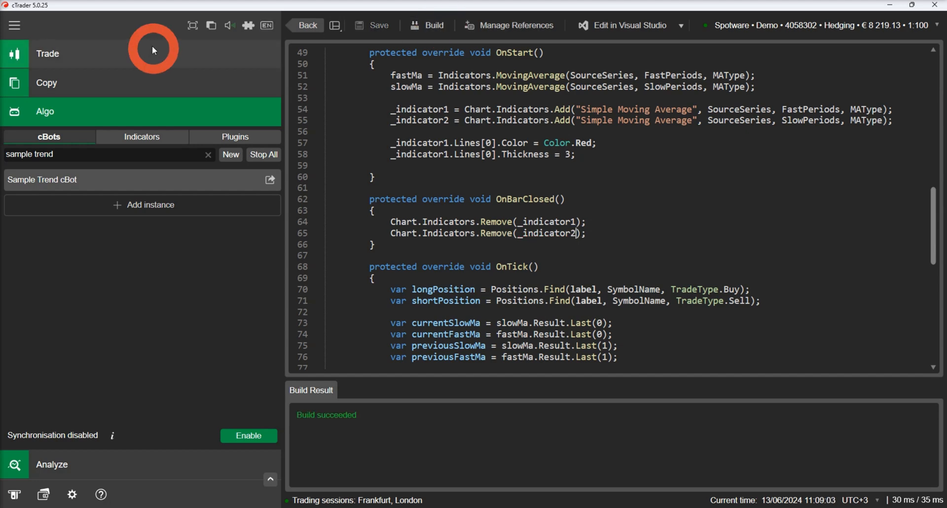
{"action": "left_click", "coordinate": [47, 54]}
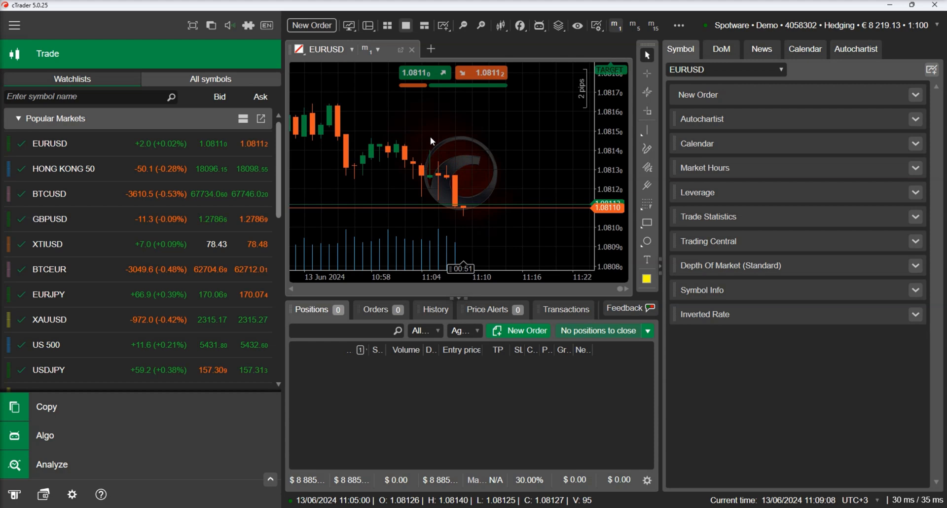
{"action": "type", "text": "sample tre"}
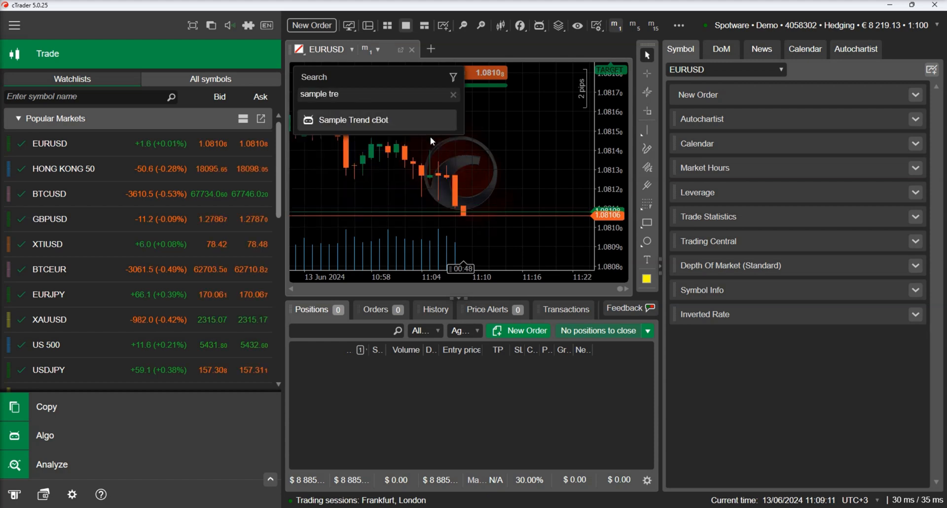
{"action": "left_click", "coordinate": [352, 120]}
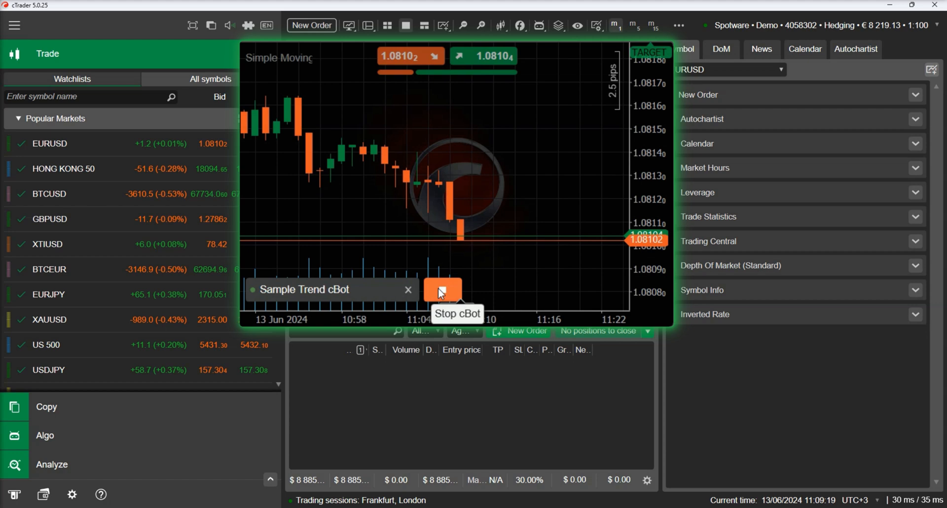
{"action": "left_click", "coordinate": [441, 289]}
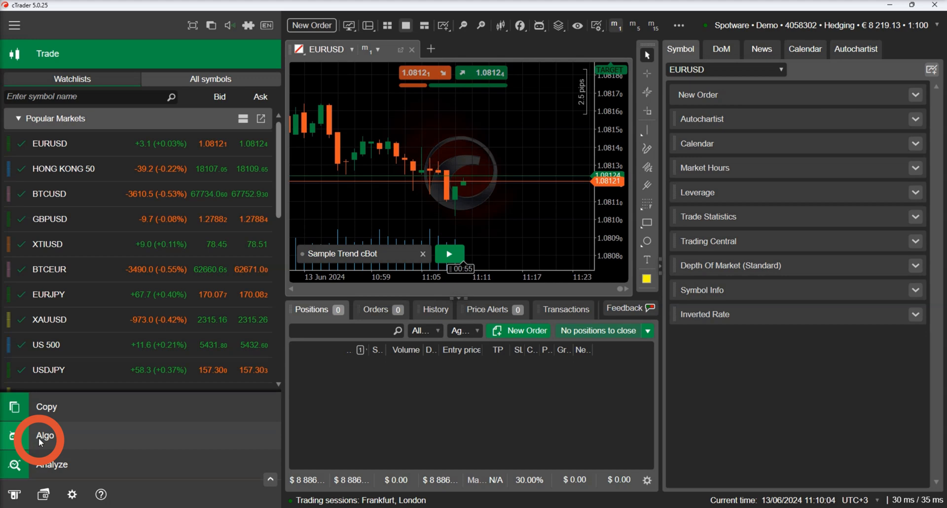
Clear the cBot search and start a new cBot named 'Add cBots'
{"action": "left_click", "coordinate": [45, 436]}
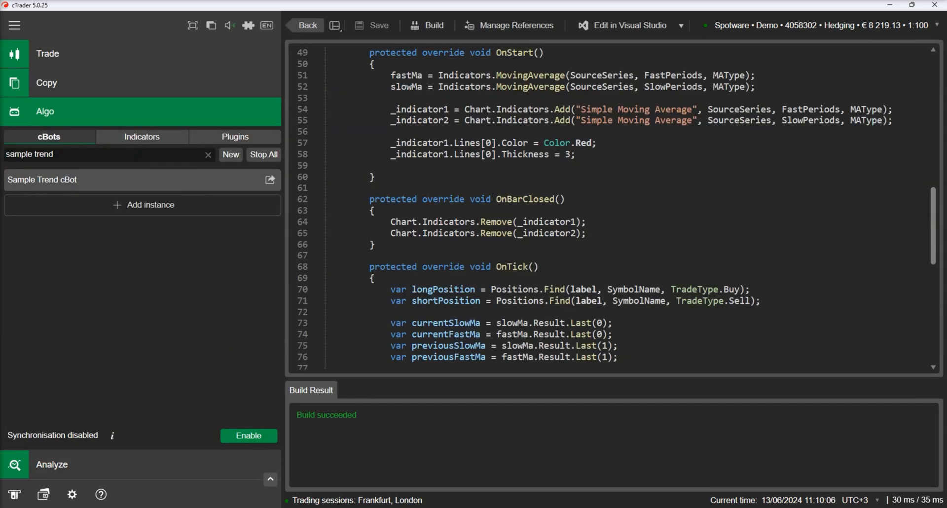
{"action": "left_click", "coordinate": [208, 155]}
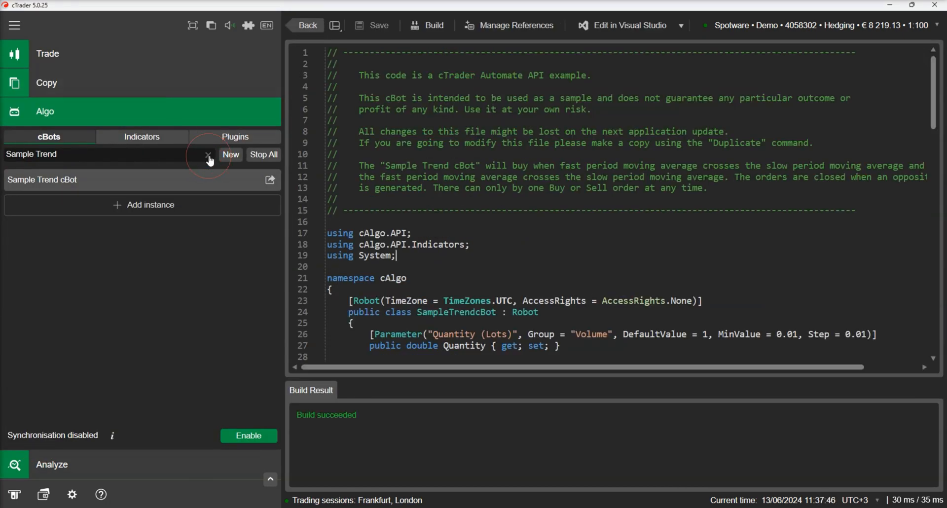
{"action": "left_click", "coordinate": [230, 154]}
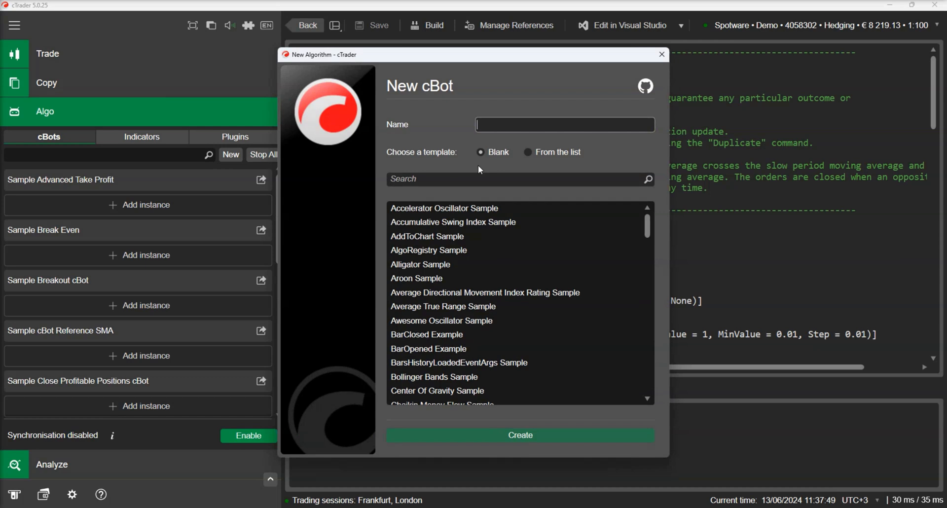
{"action": "type", "text": "Ad"}
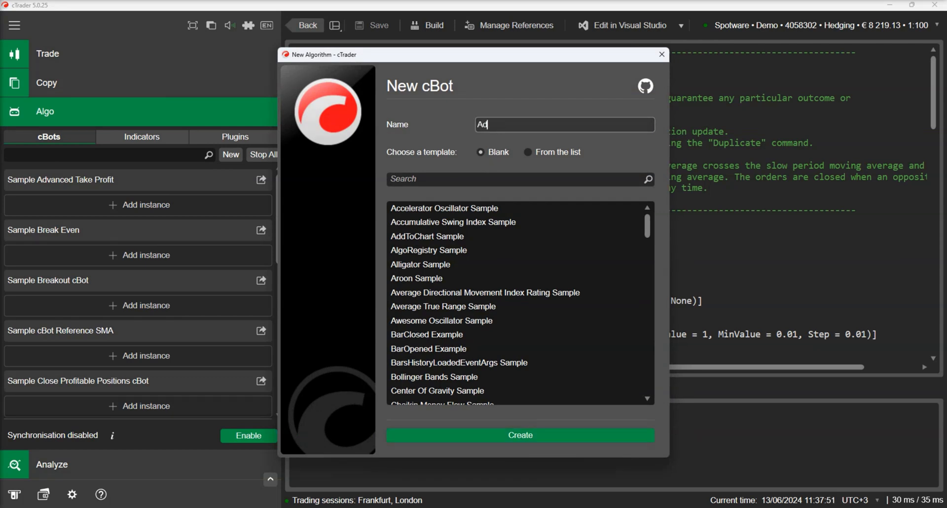
{"action": "type", "text": "d cBot"}
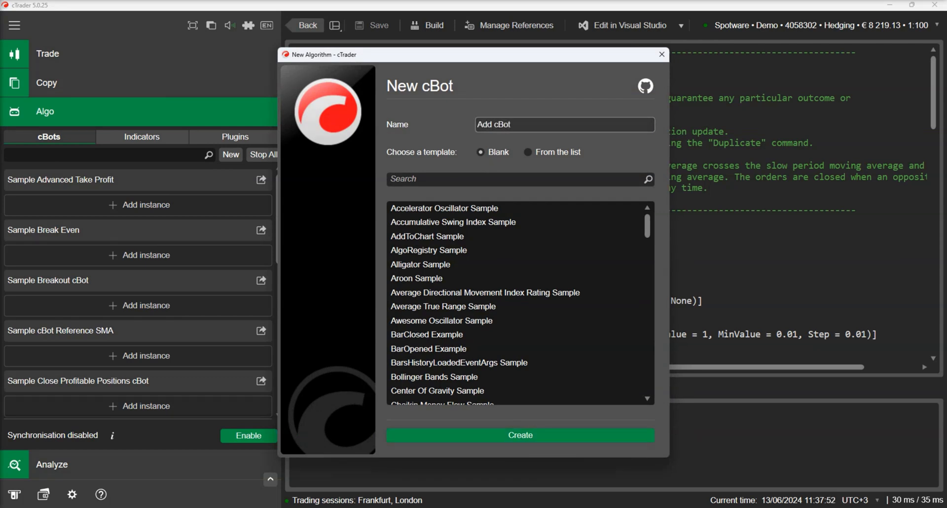
{"action": "type", "text": "s"}
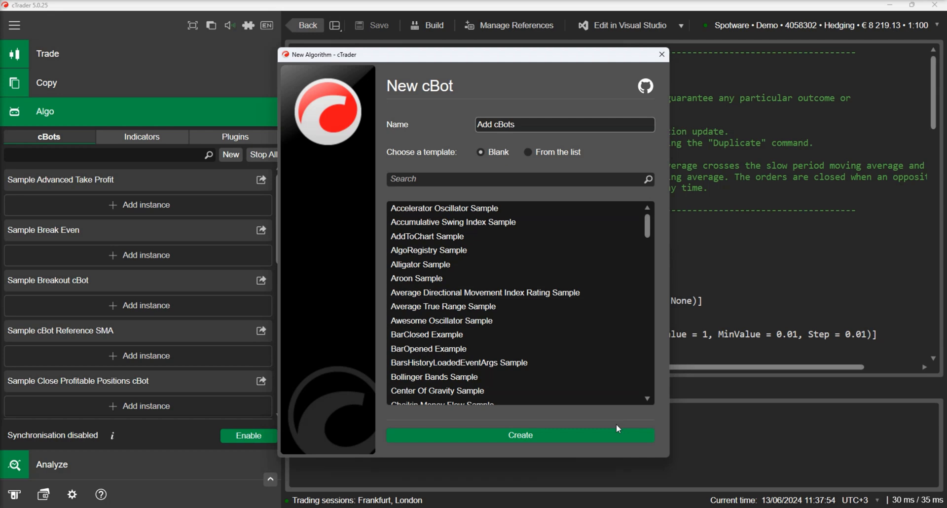
Create the cBot, declare ChartRobot _robot1/_robot2, and begin _robot1 = Chart.Robots.Add
{"action": "left_click", "coordinate": [519, 435]}
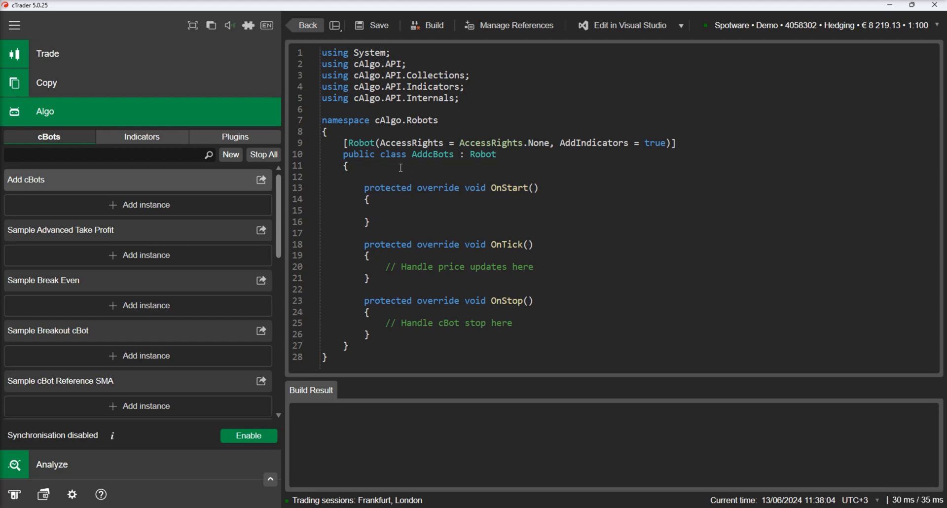
{"action": "type", "text": "ChartRobot _robot2;"}
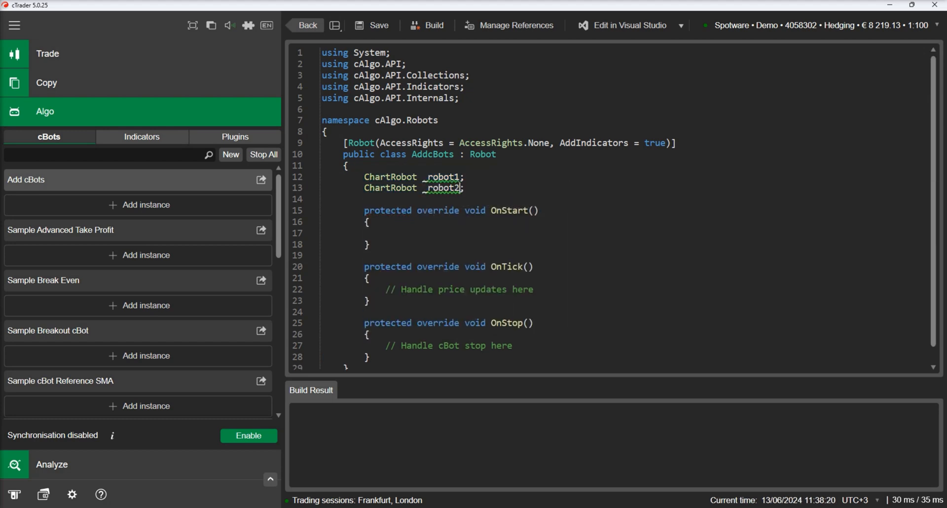
{"action": "type", "text": "_robot1 = Chart.ro"}
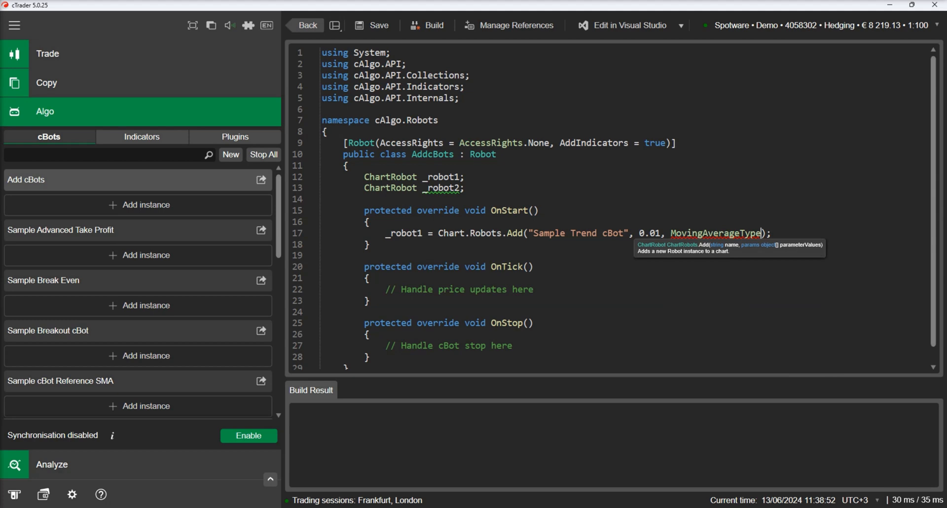
Add Sample Trend instances with periods 10/5 and 12/7, printing "Robot Started" on RobotStarted
{"action": "type", "text": ".Simple, Bars.ClosePrices, 10, 5"}
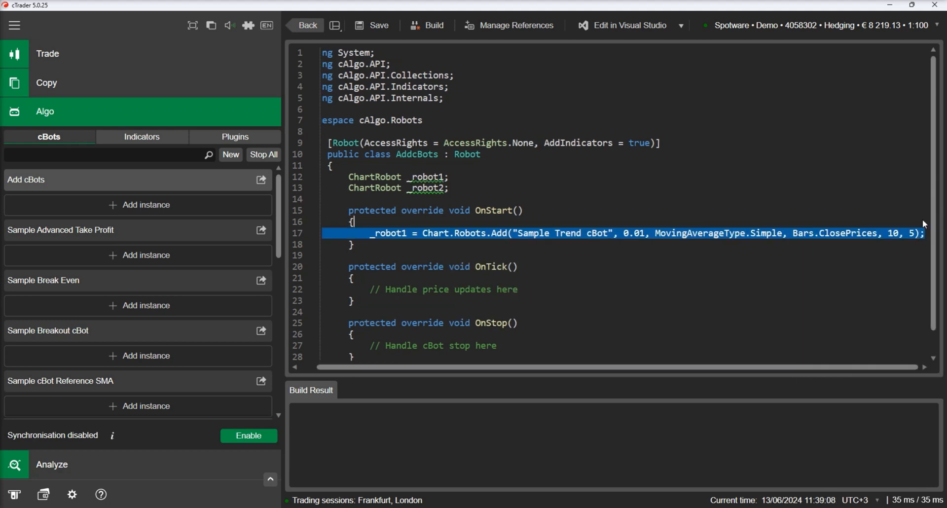
{"action": "type", "text": "_robot2 = Chart.Robots.Add(\"Sample Trend cBot\", 0.01, MovingAverageType.Simple, Bars.ClosePrices, 12, 5);"}
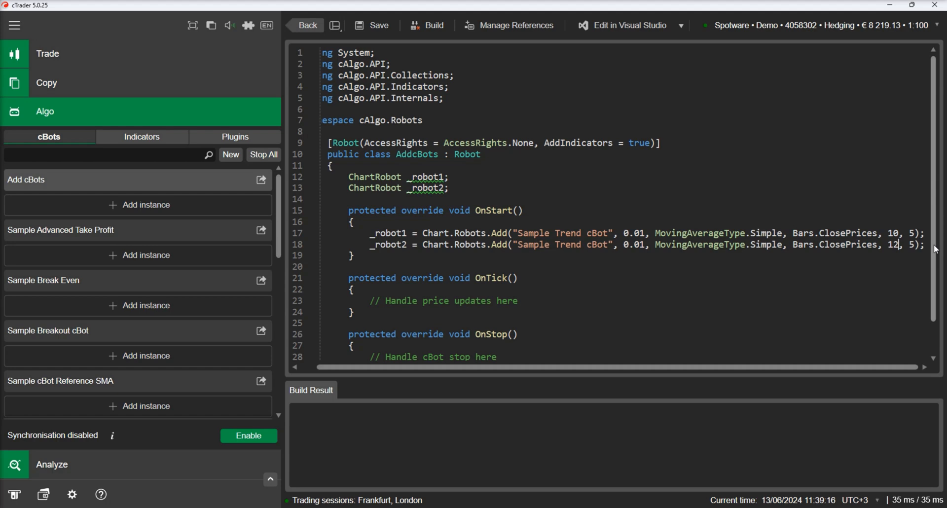
{"action": "type", "text": "Chart.ro"}
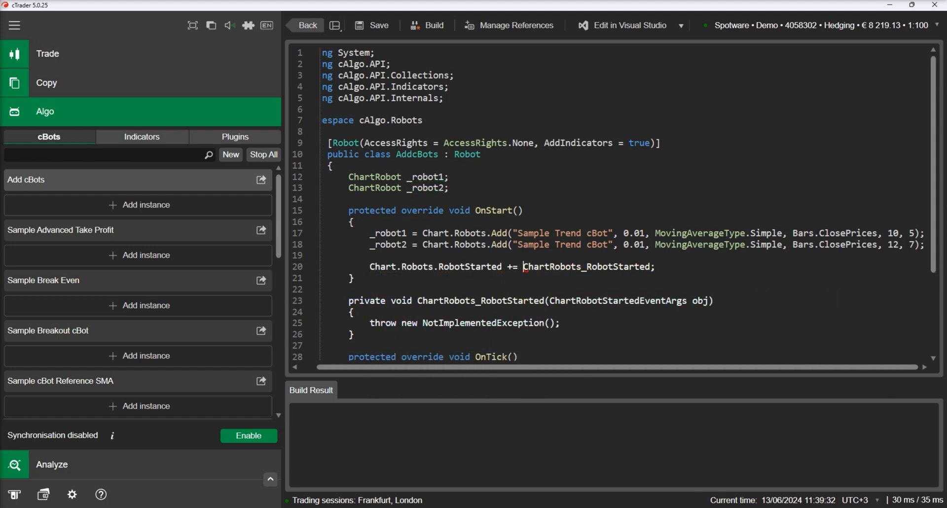
{"action": "type", "text": "Print();"}
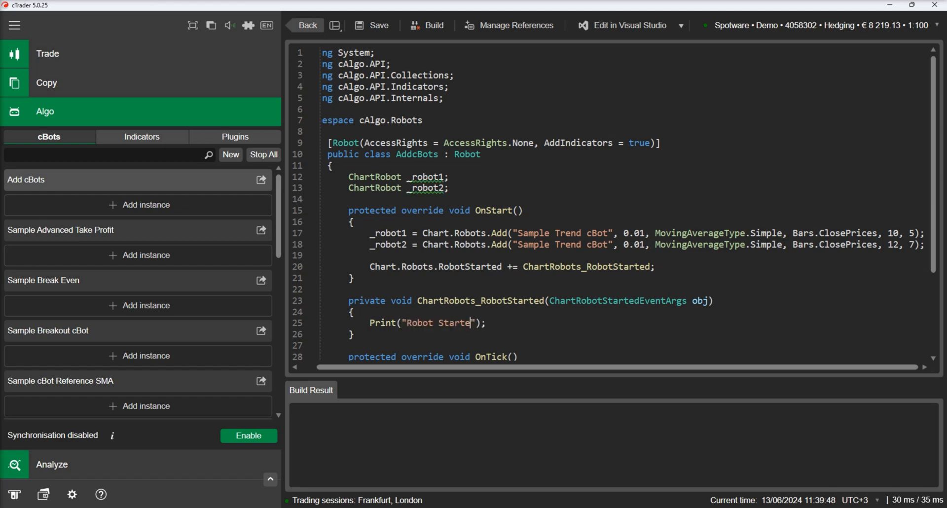
{"action": "scroll", "scroll_direction": "down", "scroll_amount": 3}
{"action": "type", "text": "d"}
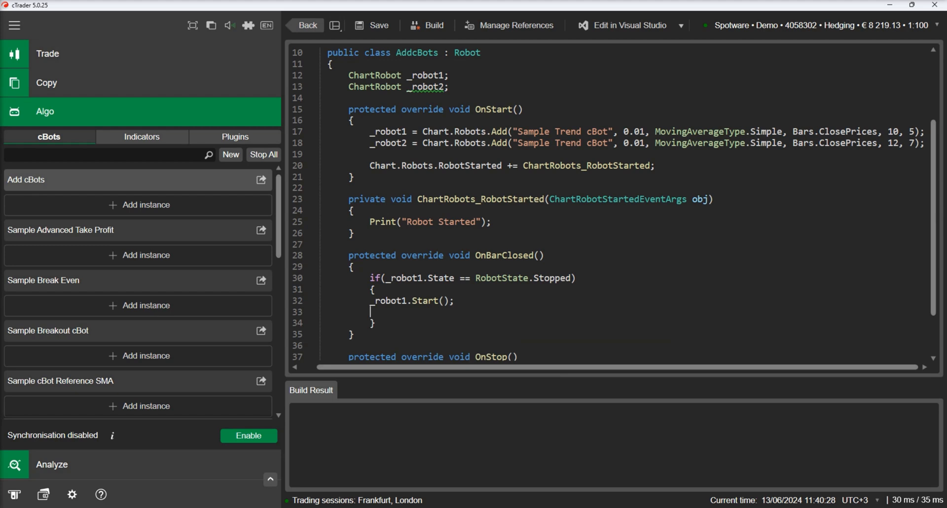
Stop _robot2 when restarting _robot1, otherwise start _robot2 and stop _robot1
{"action": "type", "text": "_robot2.Stop();"}
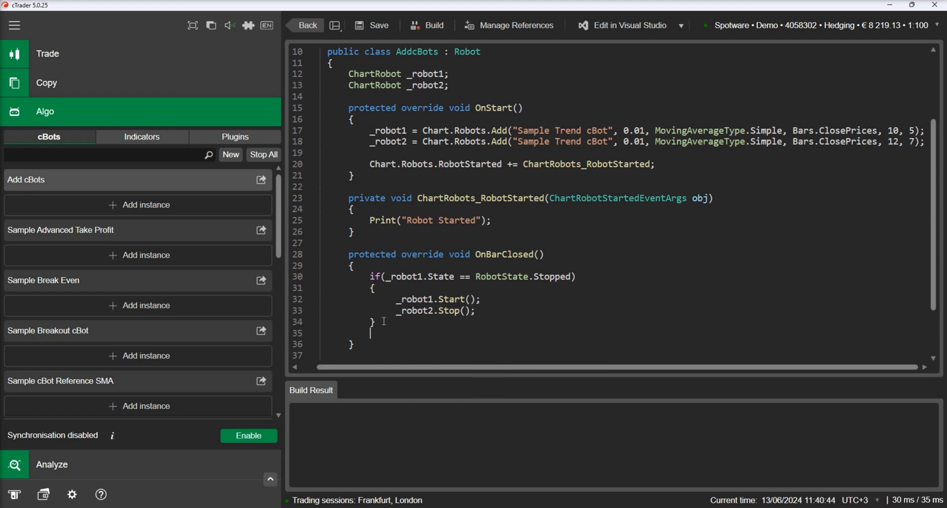
{"action": "type", "text": "else if(_robot1.s"}
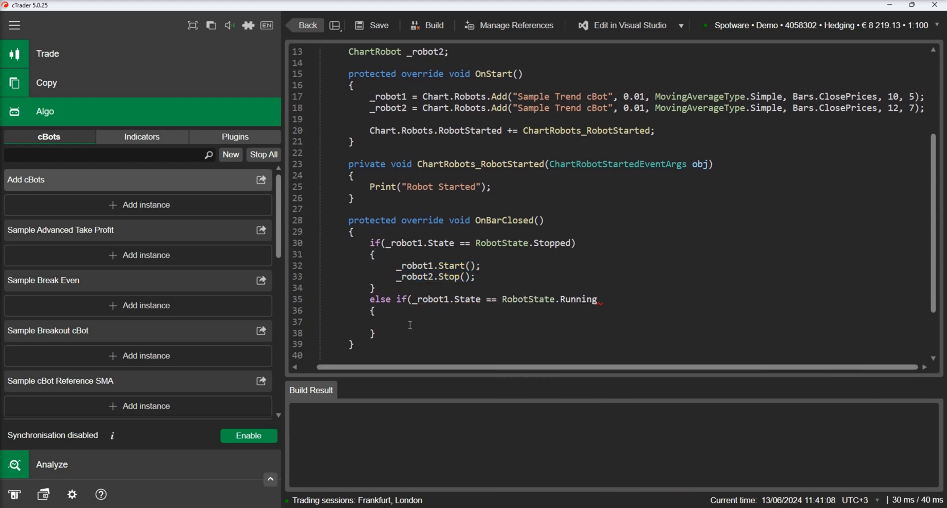
{"action": "type", "text": "_robot2.Start();"}
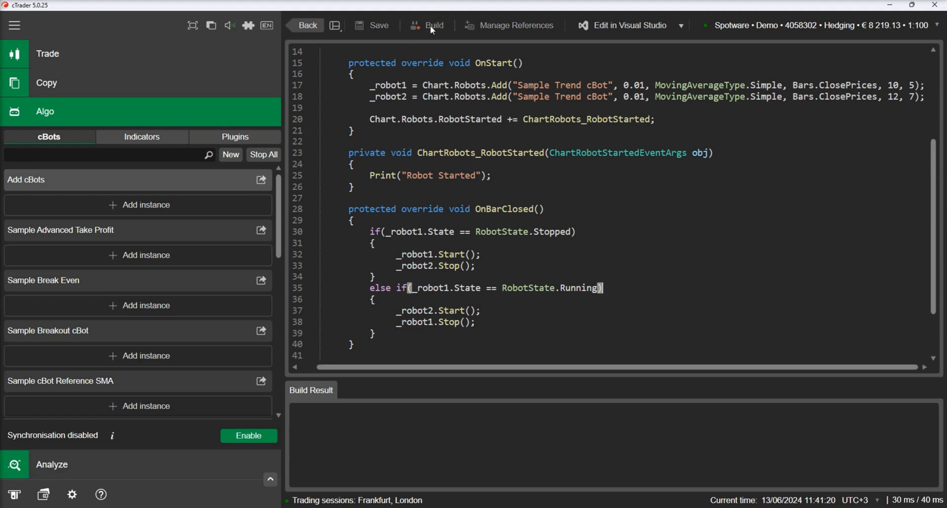
Build the Add cBots code and switch to the EURUSD chart view
{"action": "left_click", "coordinate": [432, 25]}
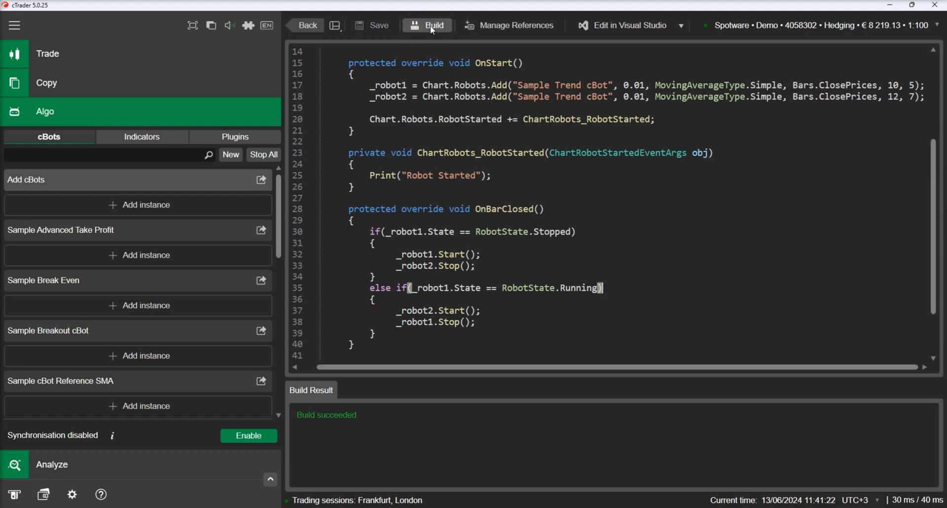
{"action": "left_click", "coordinate": [47, 54]}
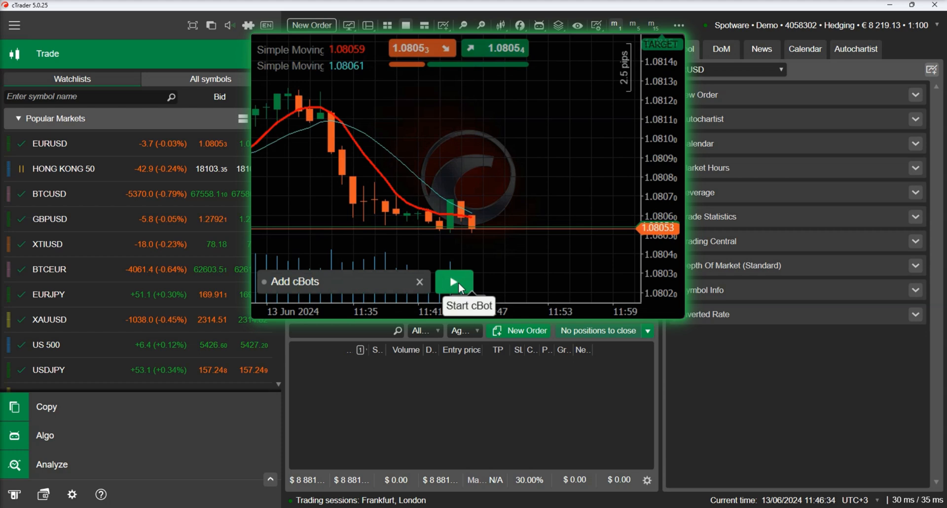
Start Add cBots to spawn two Sample Trend instances, stop them, and reopen Algo
{"action": "left_click", "coordinate": [454, 281]}
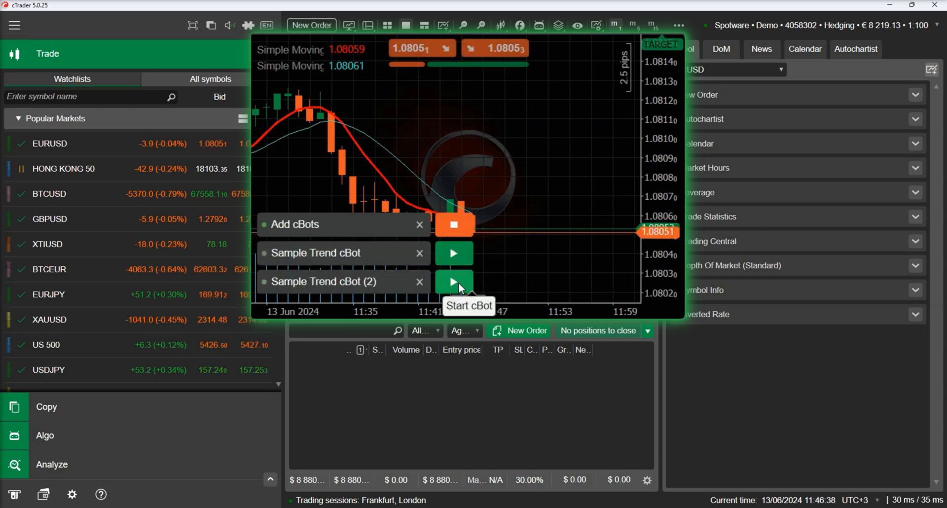
{"action": "mouse_move", "coordinate": [516, 278]}
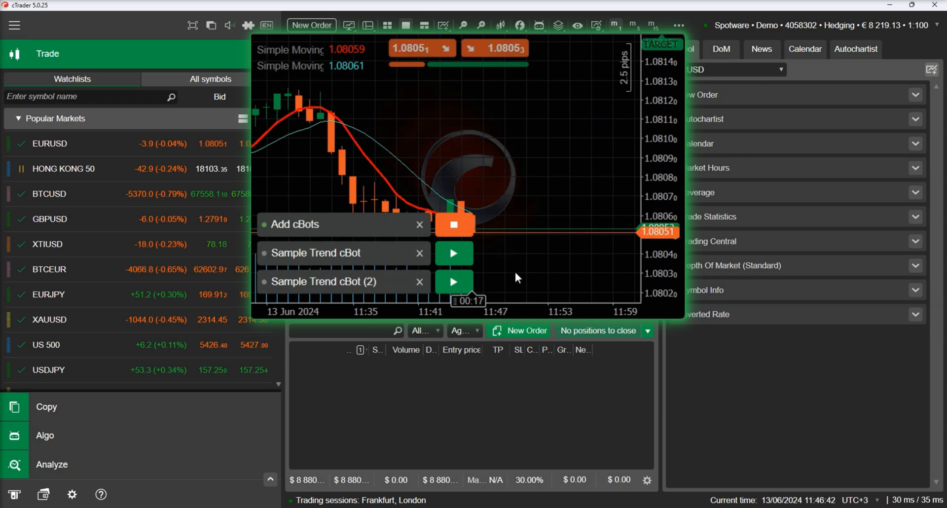
{"action": "left_click", "coordinate": [454, 253]}
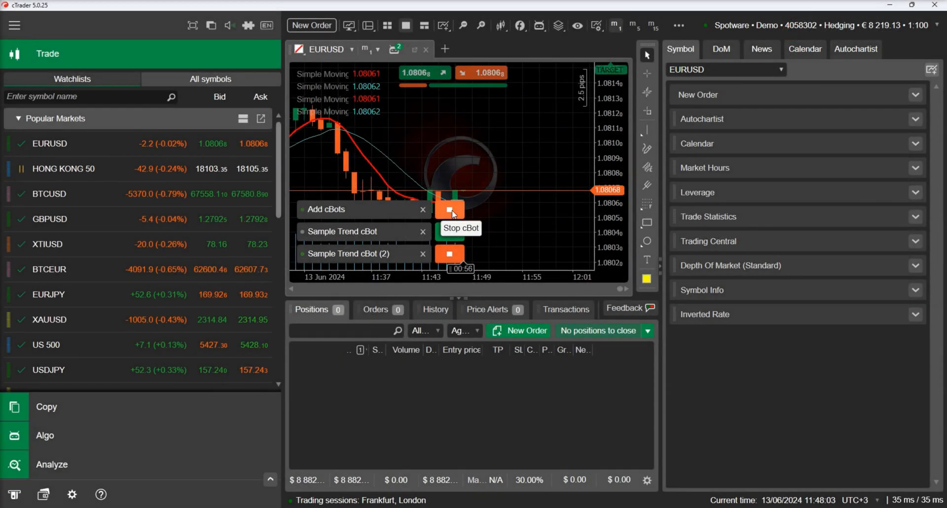
{"action": "left_click", "coordinate": [449, 210]}
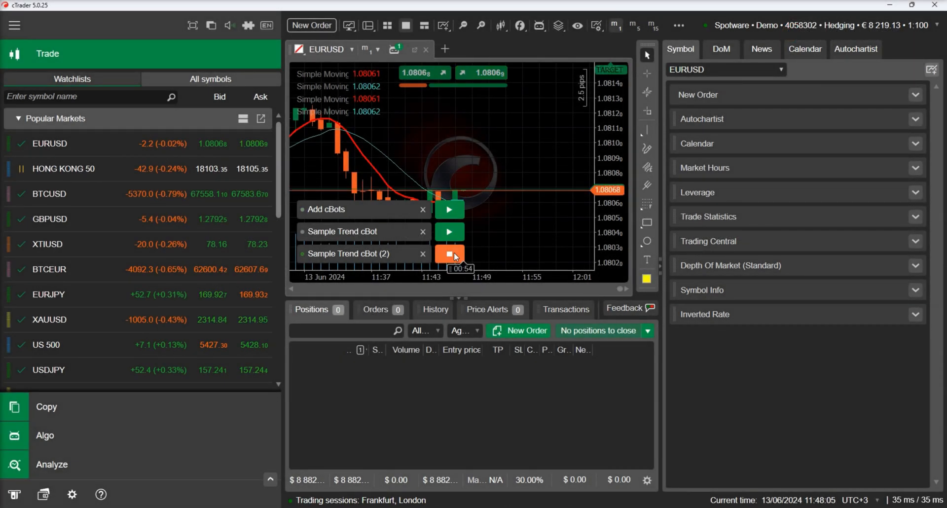
{"action": "left_click", "coordinate": [45, 434]}
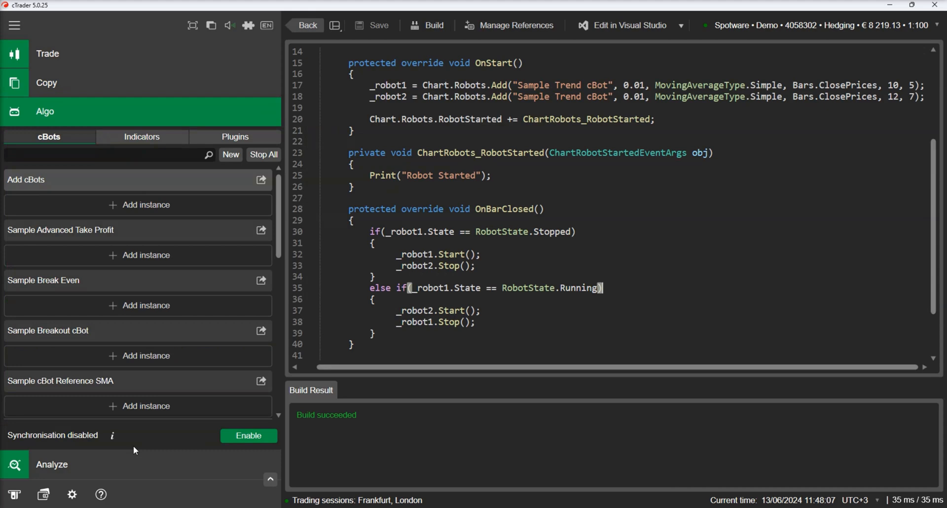
In OnBarClosed, replace _robot2.Start() with a SlowPeriods increment and _robot1.Start()
{"action": "scroll", "scroll_direction": "up", "scroll_amount": 3}
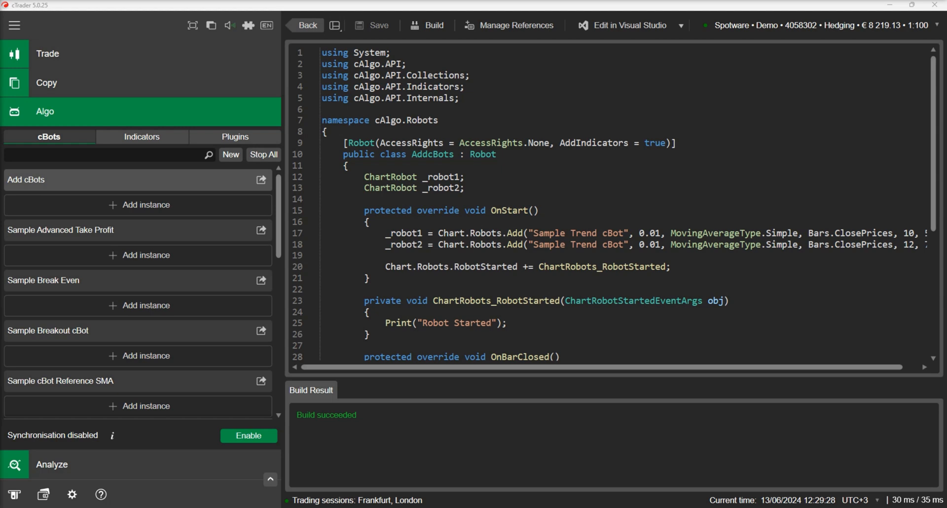
{"action": "scroll", "scroll_direction": "down", "scroll_amount": 3}
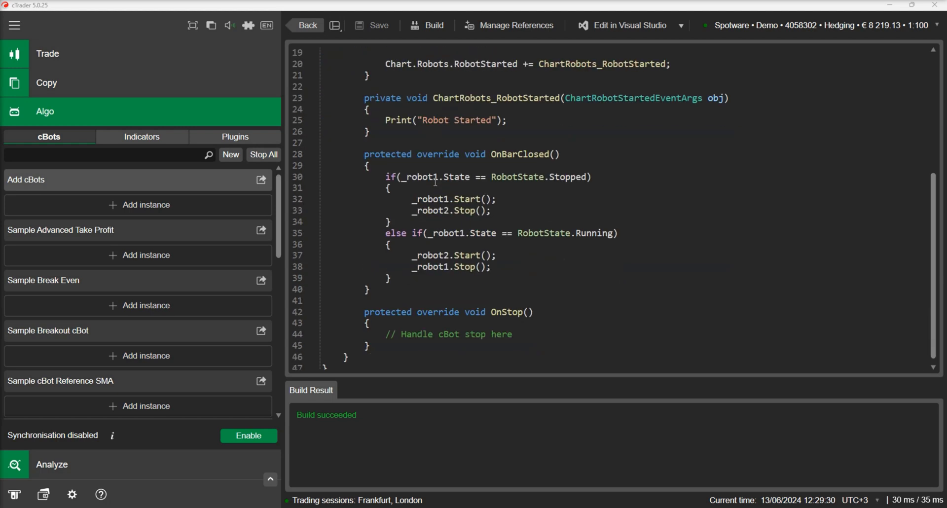
{"action": "scroll", "scroll_direction": "down", "scroll_amount": 3}
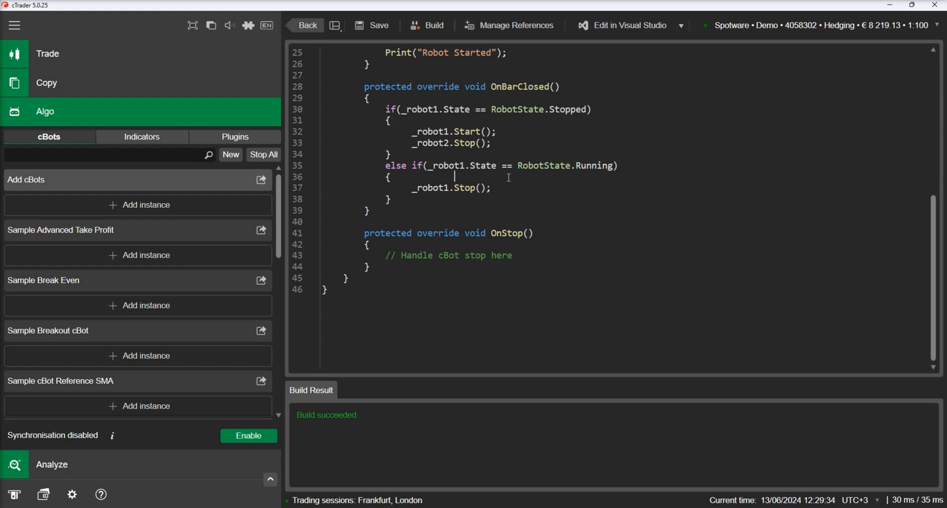
{"action": "key", "text": "enter"}
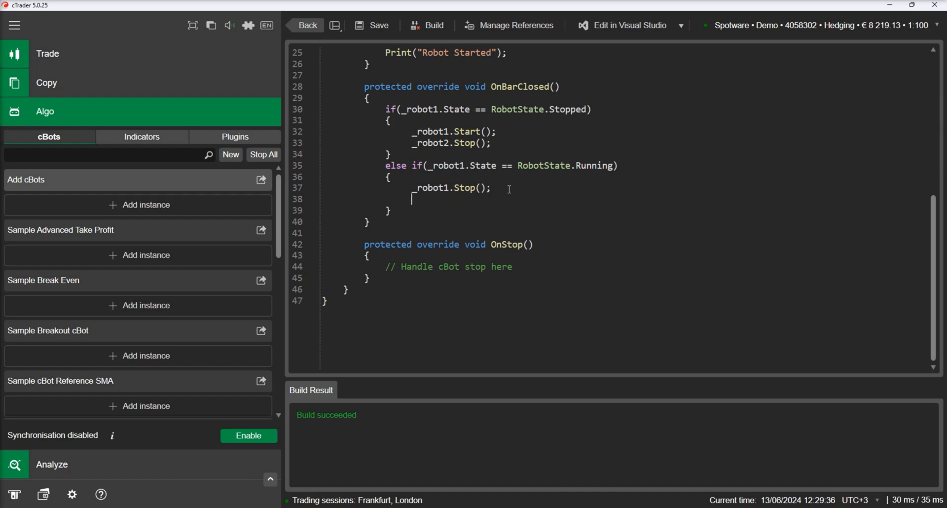
{"action": "type", "text": "_robot1"}
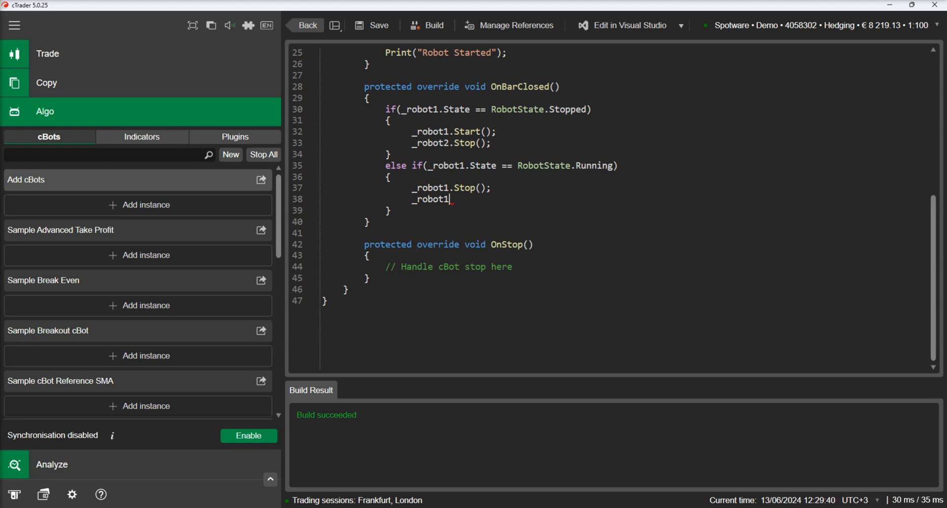
{"action": "type", "text": ".Parameters"}
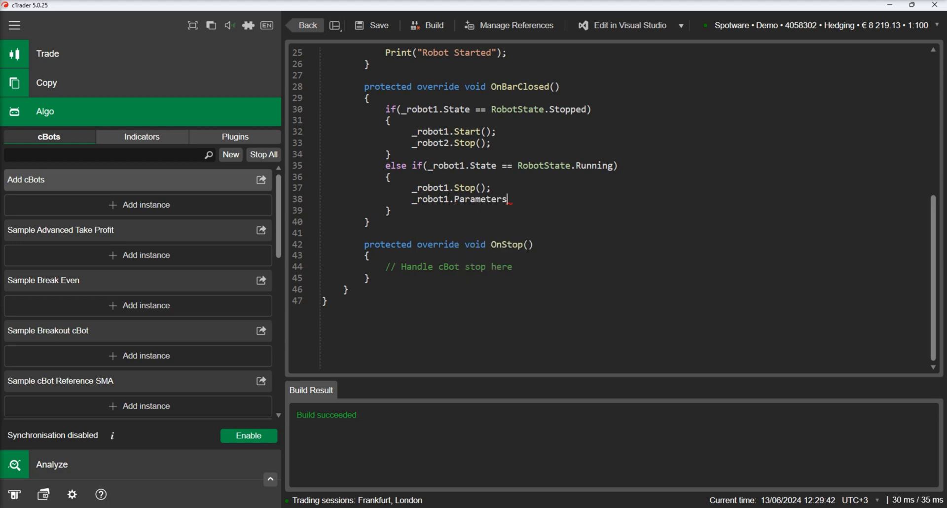
{"action": "type", "text": "[]"}
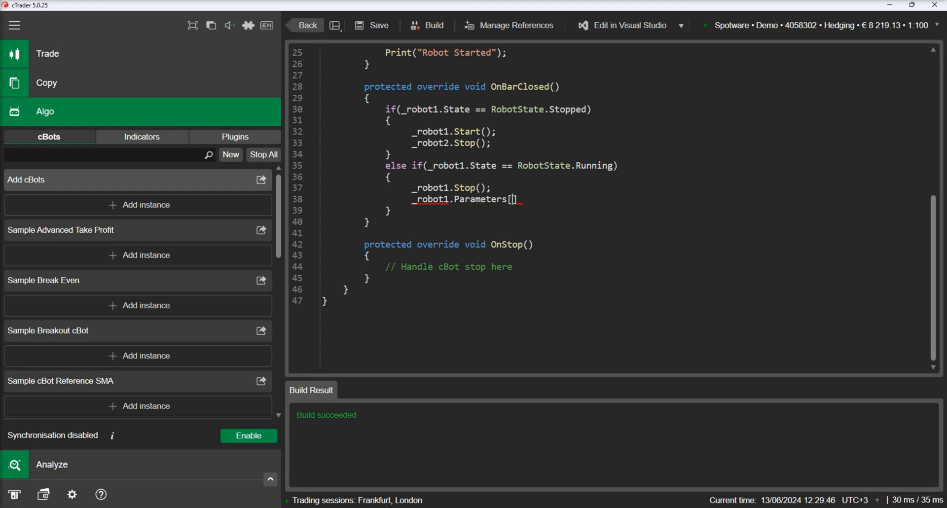
{"action": "type", "text": "\"SlowPeriods\""}
{"action": "type", "text": "_robot1.Start();"}
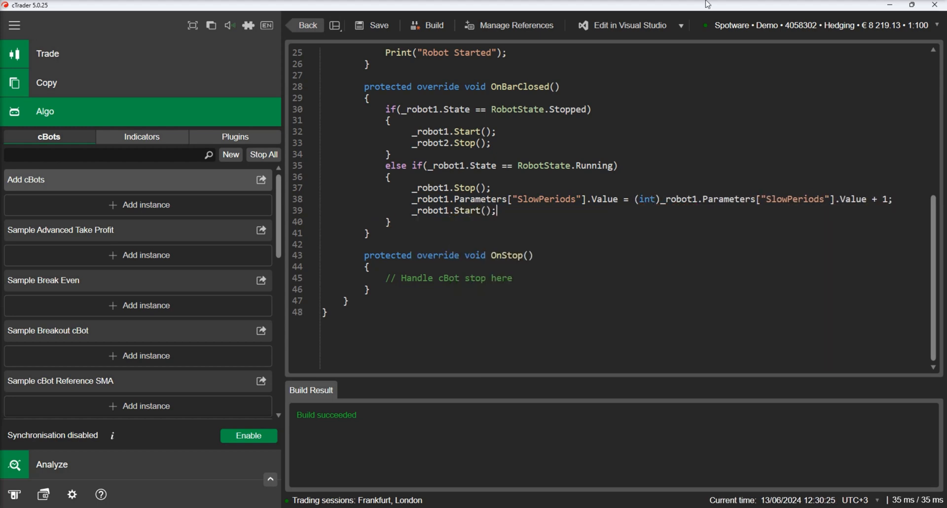
Build the edited cBot successfully and return to the chart
{"action": "left_click", "coordinate": [433, 25]}
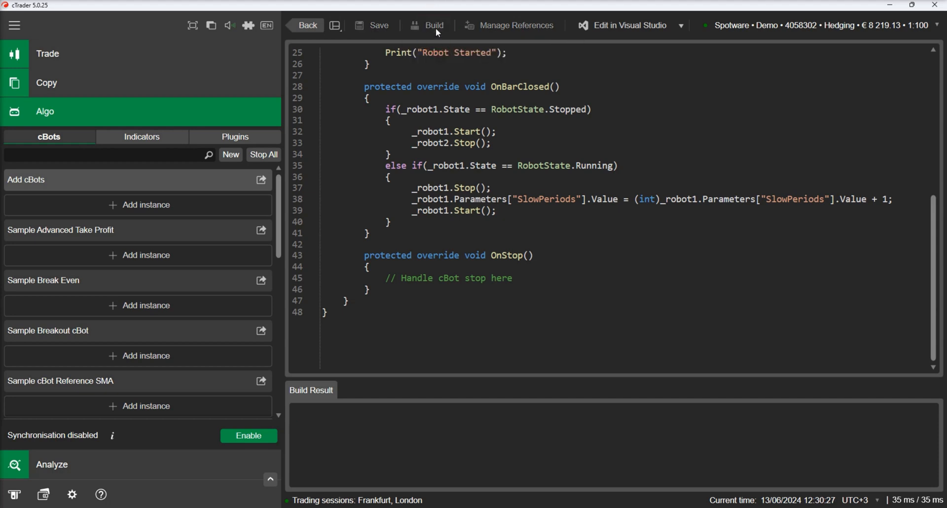
{"action": "left_click", "coordinate": [433, 25]}
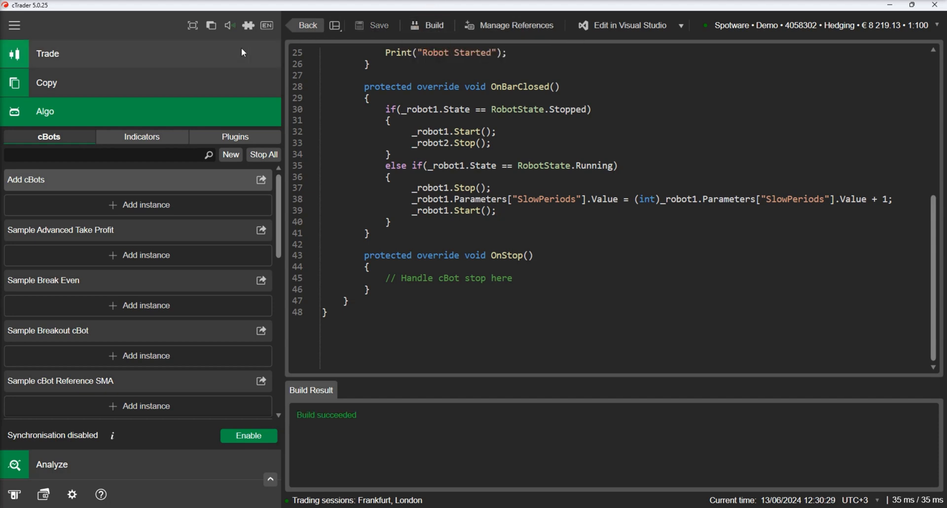
{"action": "left_click", "coordinate": [47, 53]}
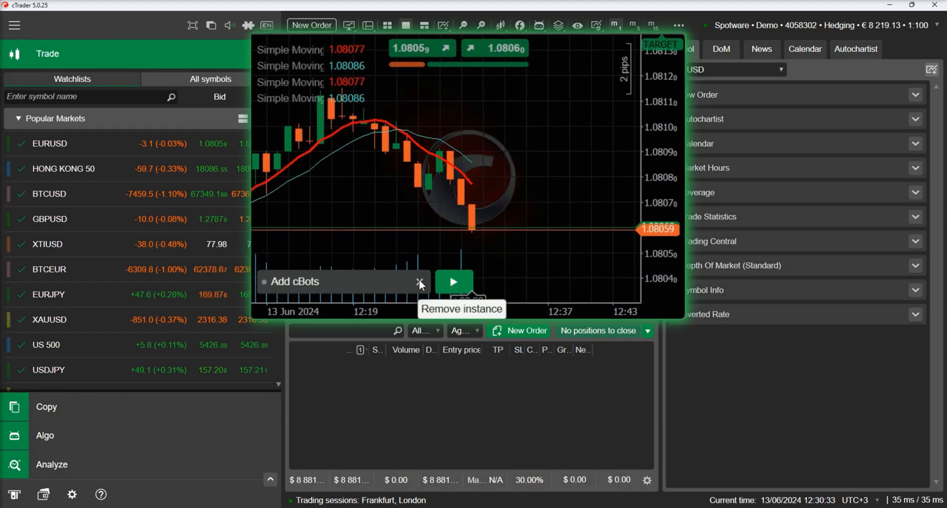
{"action": "mouse_move", "coordinate": [453, 282]}
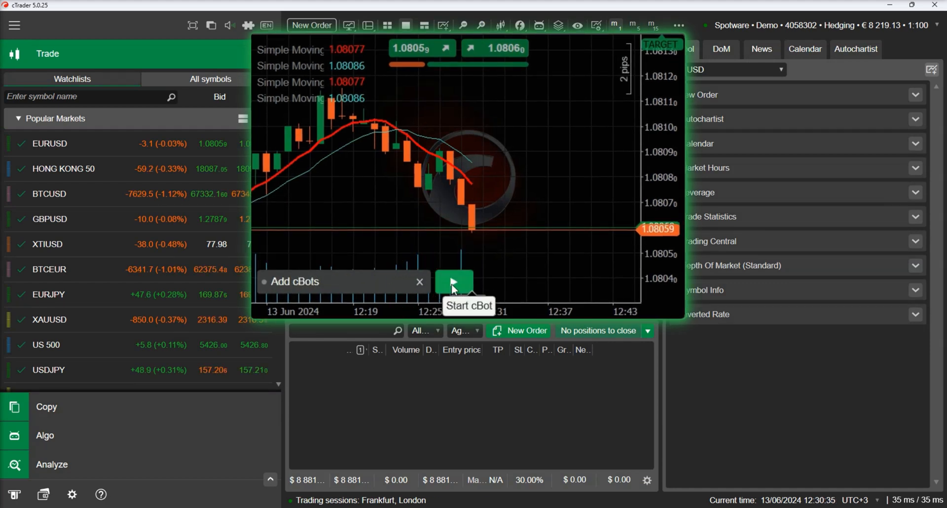
Start the Add cBots instance on the EURUSD chart and watch the Sample Trend cBot instances toggle
{"action": "left_click", "coordinate": [452, 282]}
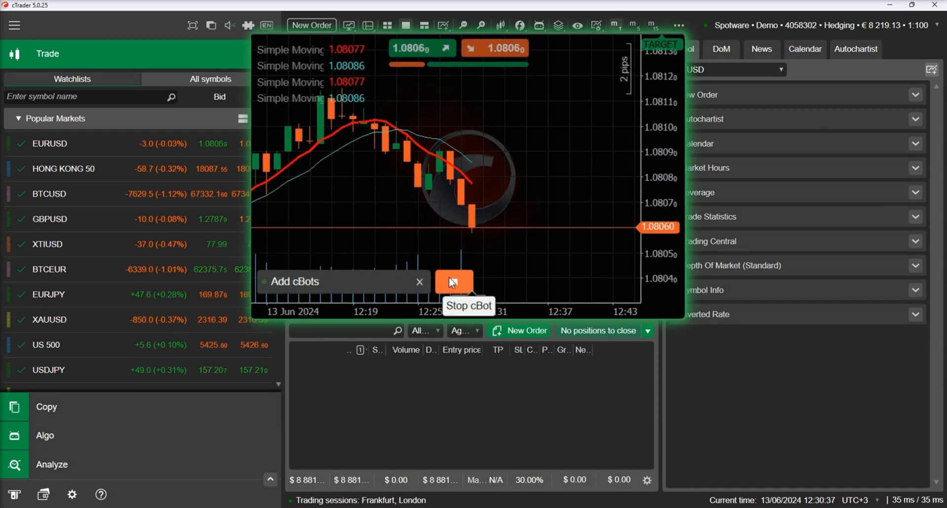
{"action": "left_click", "coordinate": [453, 282]}
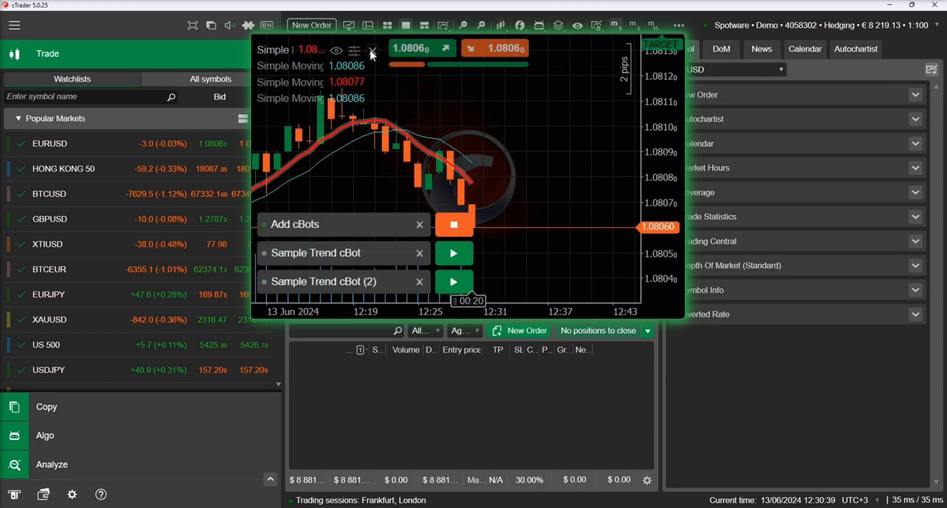
{"action": "left_click", "coordinate": [374, 50]}
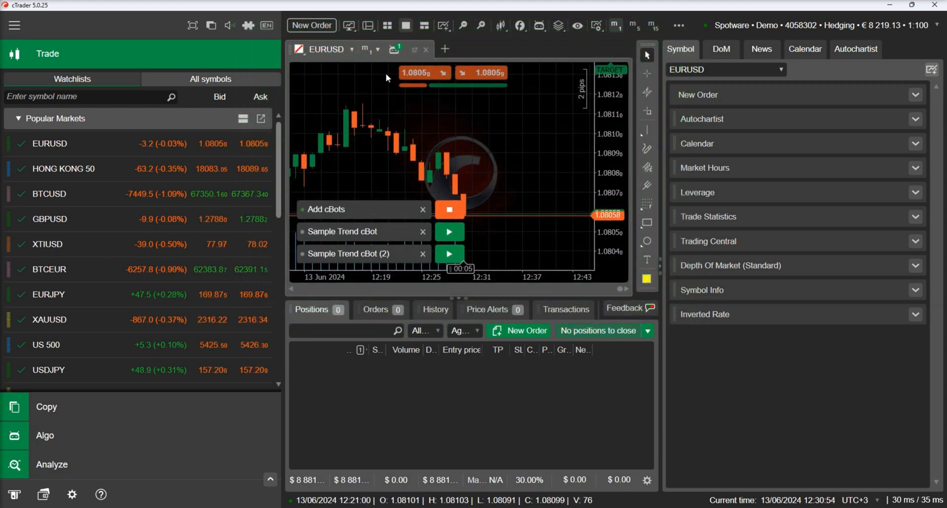
{"action": "left_click", "coordinate": [449, 231]}
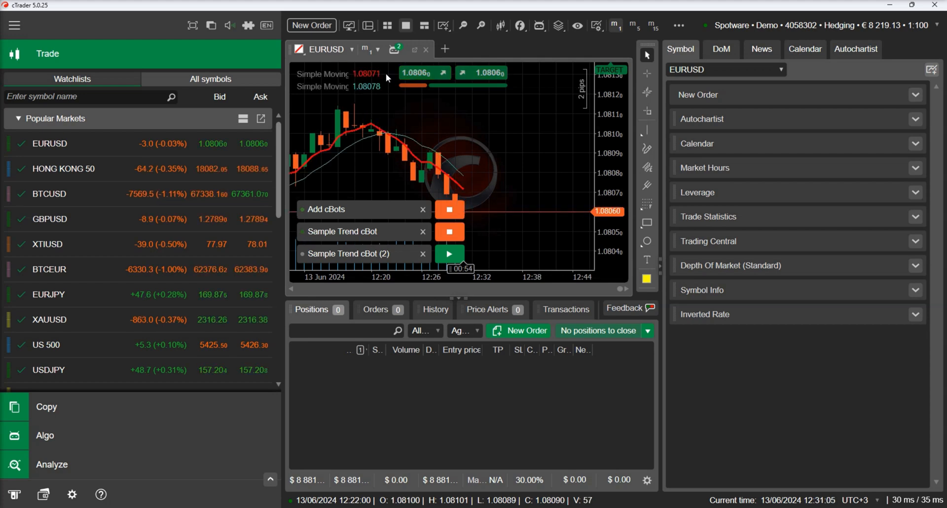